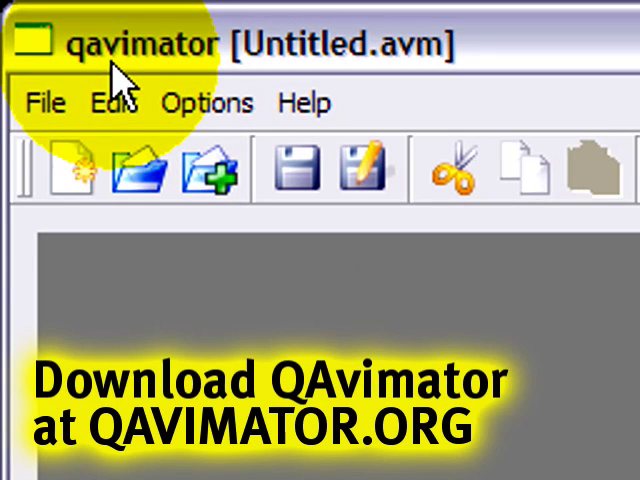
pyautogui.moveTo(130, 80)
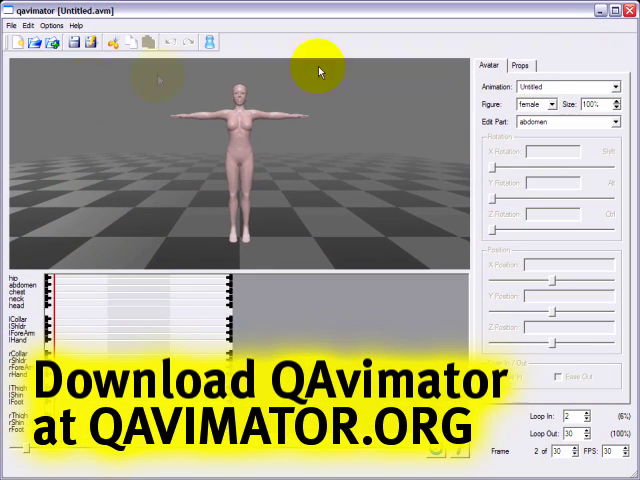
pyautogui.moveTo(98, 66)
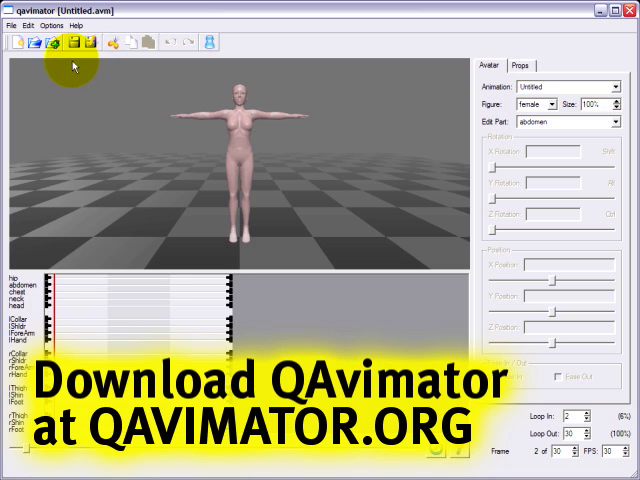
pyautogui.moveTo(12, 24)
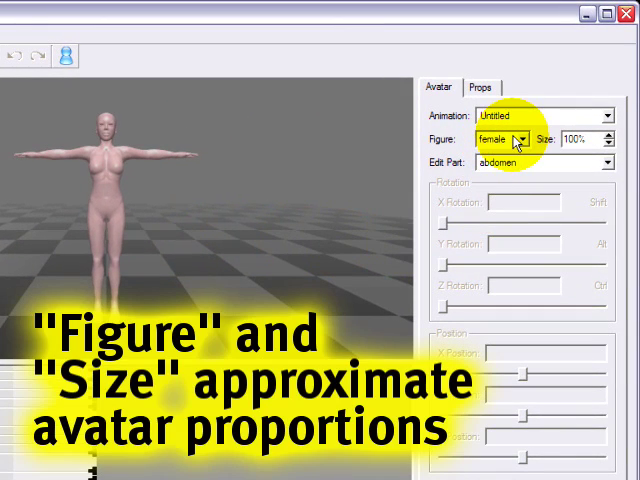
# Toggle the figure male then back to female, select the hip and scrub through its frames
pyautogui.click(508, 136)
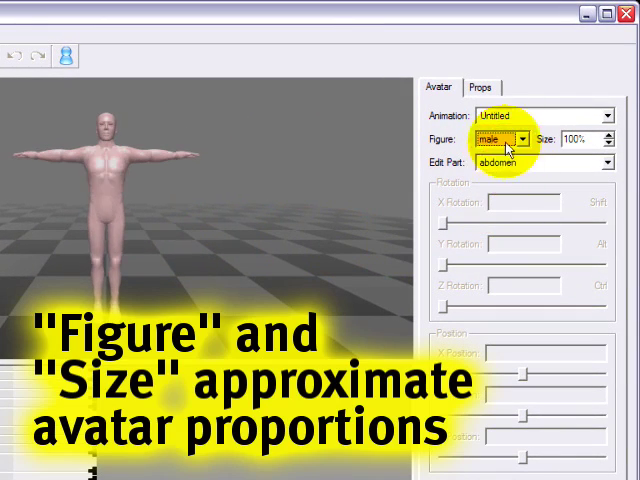
pyautogui.click(500, 138)
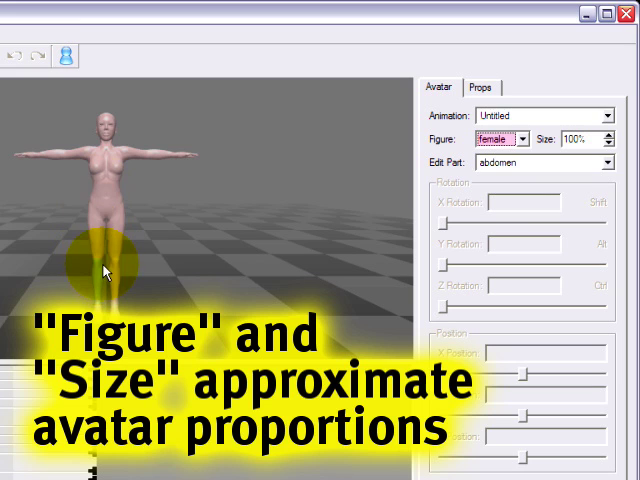
pyautogui.moveTo(176, 252)
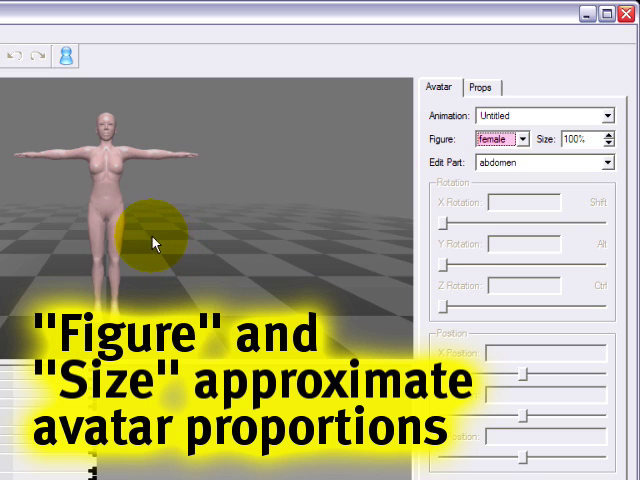
pyautogui.moveTo(396, 170)
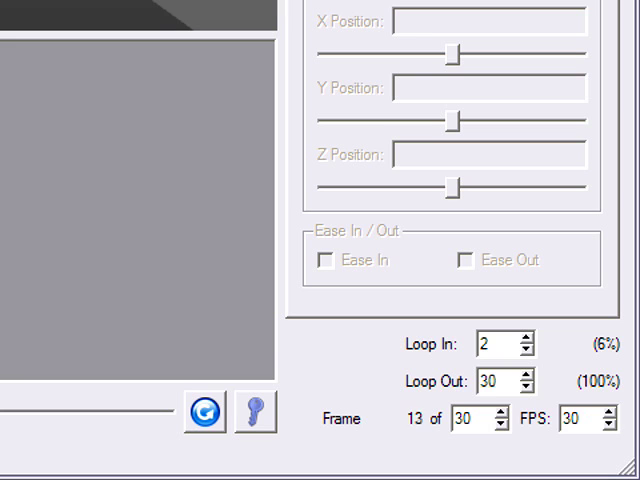
pyautogui.click(202, 414)
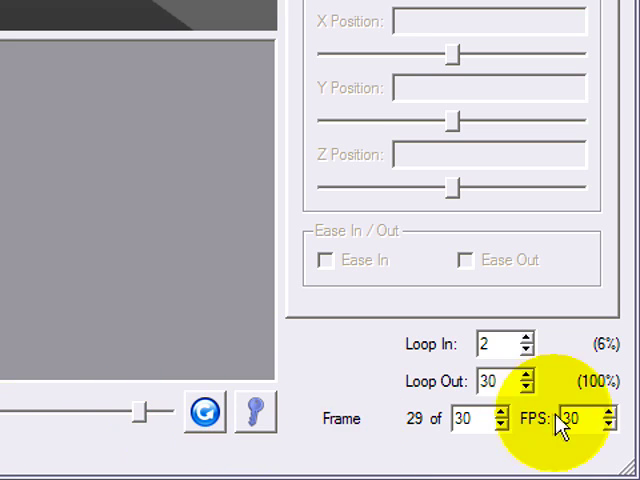
pyautogui.moveTo(370, 432)
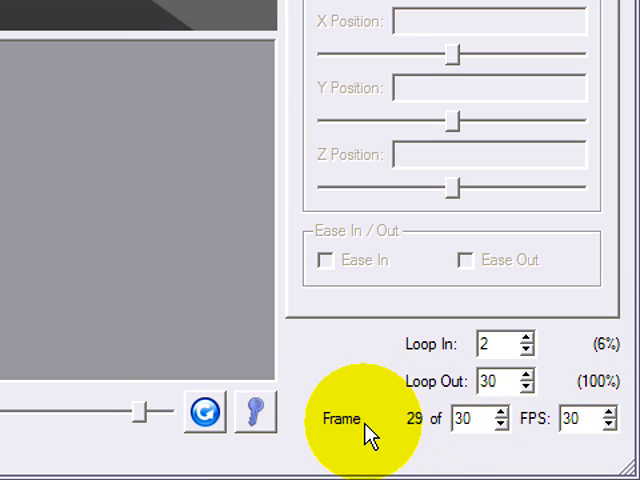
pyautogui.moveTo(200, 416)
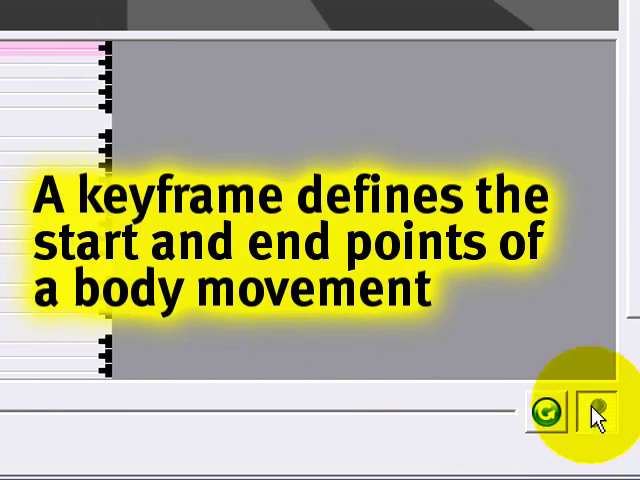
pyautogui.click(596, 414)
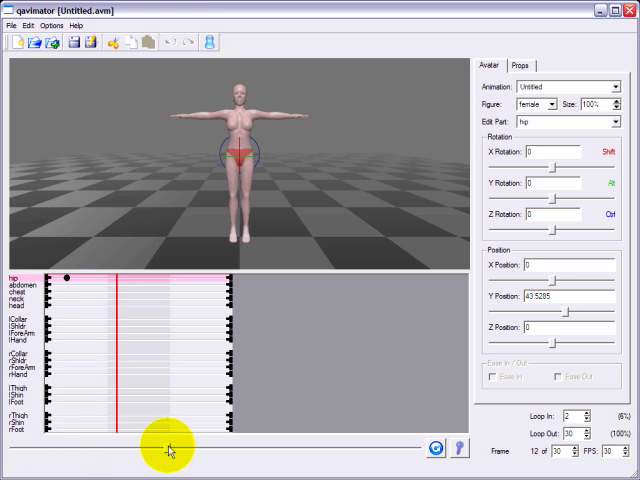
pyautogui.moveTo(170, 448); pyautogui.dragTo(130, 448)
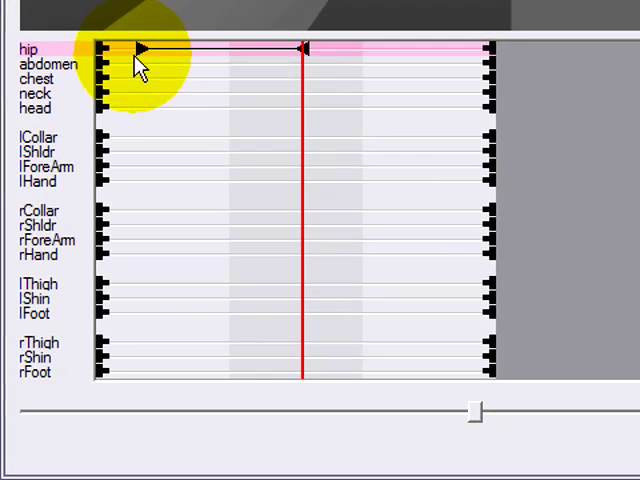
pyautogui.moveTo(142, 58)
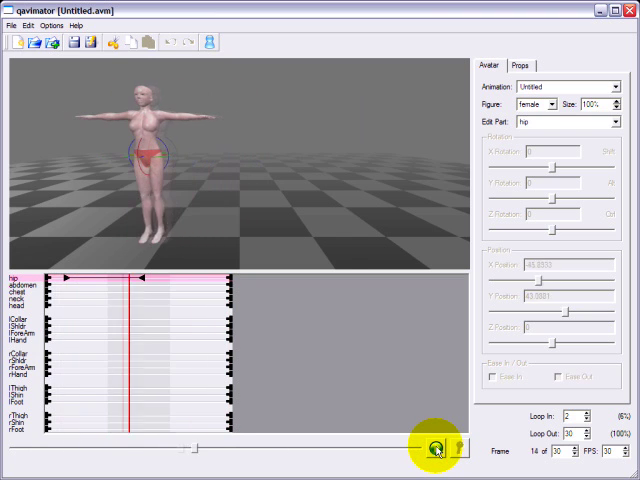
# Play the animation through and stop the playback
pyautogui.click(434, 448)
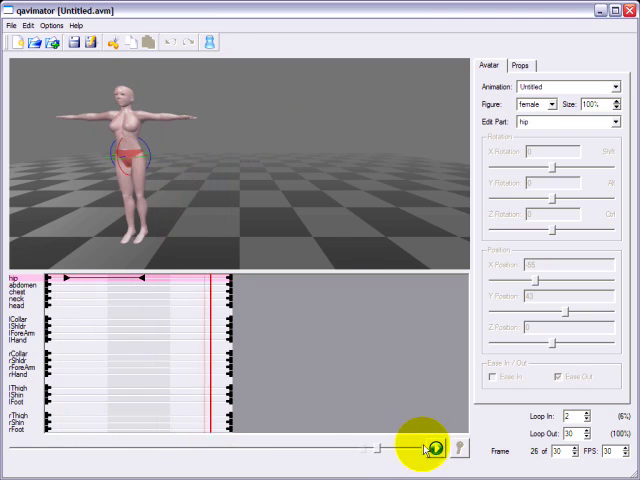
pyautogui.click(424, 448)
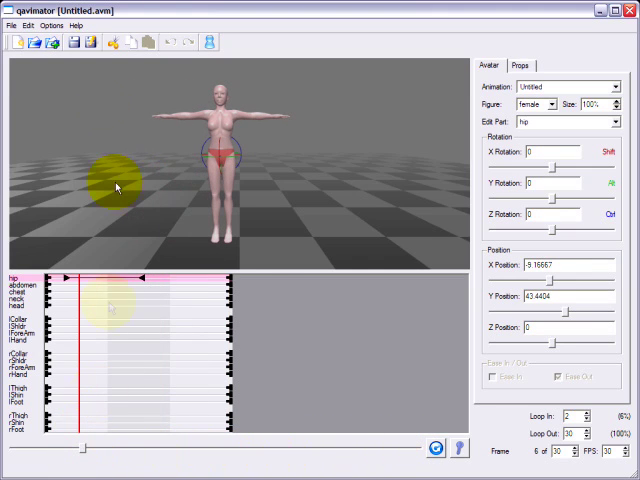
pyautogui.click(28, 24)
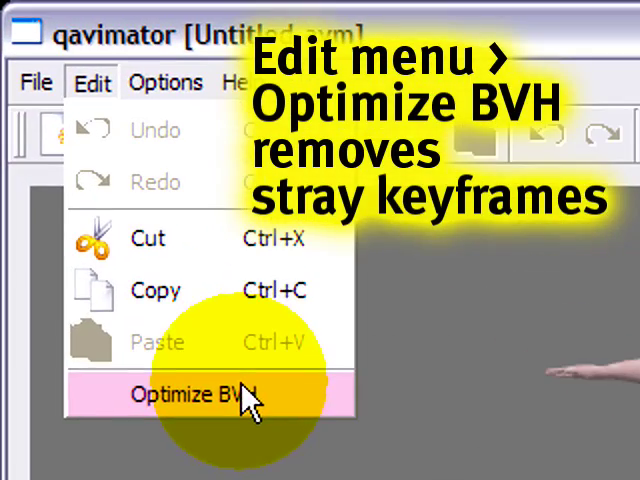
# Run Optimize BVH to strip stray keyframes from the animation
pyautogui.click(190, 392)
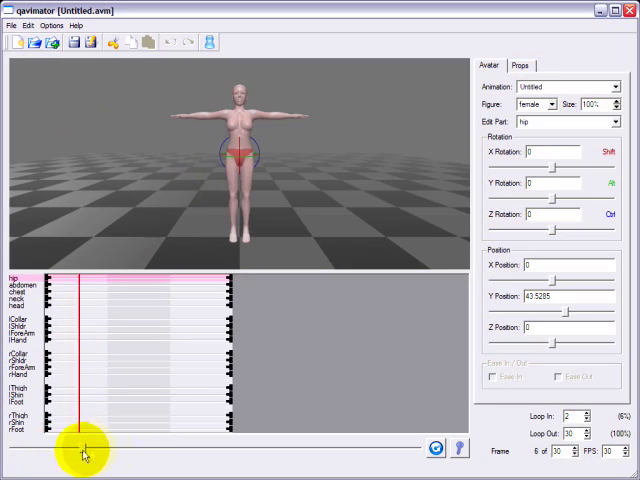
# Return to an early frame and zoom the viewport in close on the figure's legs
pyautogui.moveTo(80, 450); pyautogui.dragTo(48, 452)
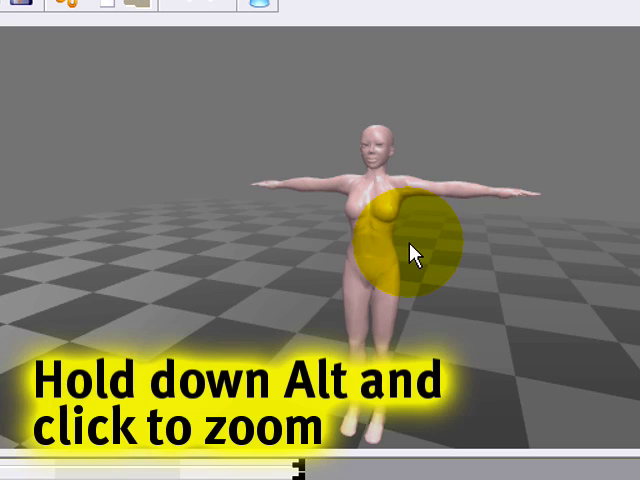
pyautogui.click(404, 250)
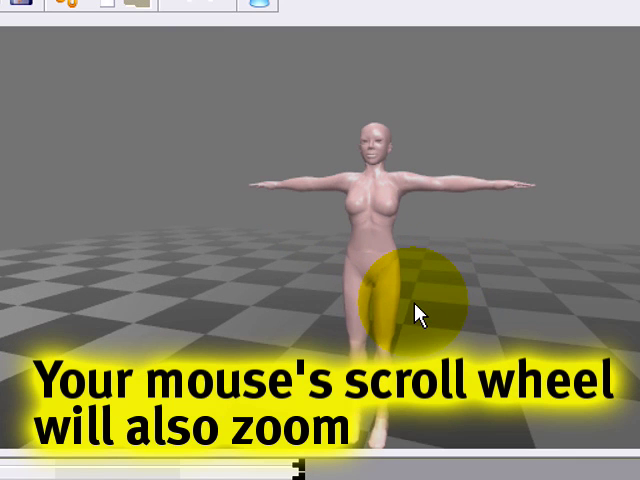
pyautogui.scroll(3)
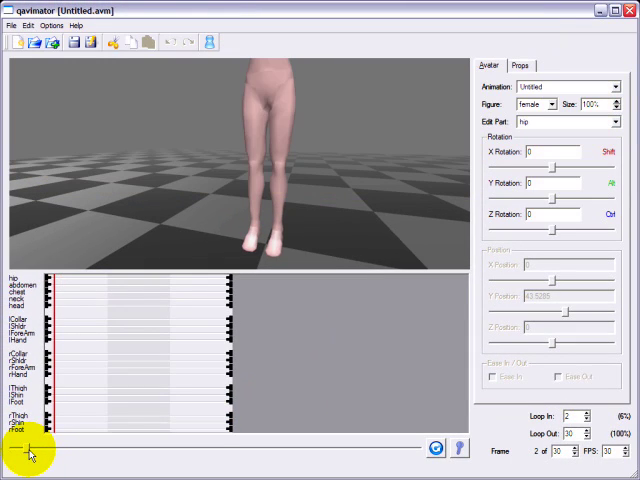
# Keyframe rThigh's X rotation to lift the leg forward at a later frame, then preview it
pyautogui.click(250, 130)
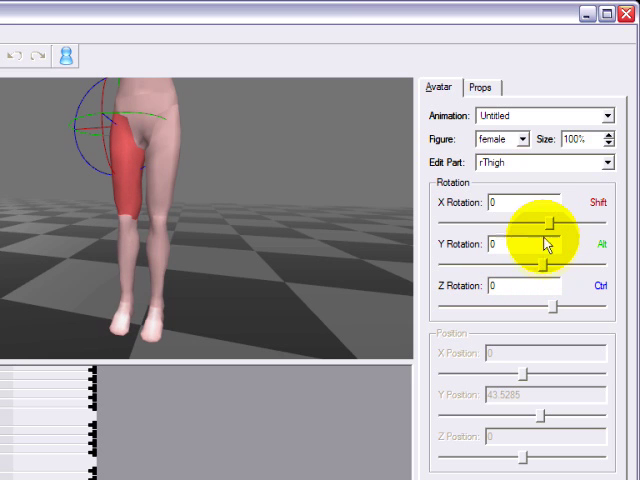
pyautogui.moveTo(556, 228); pyautogui.dragTo(520, 228)
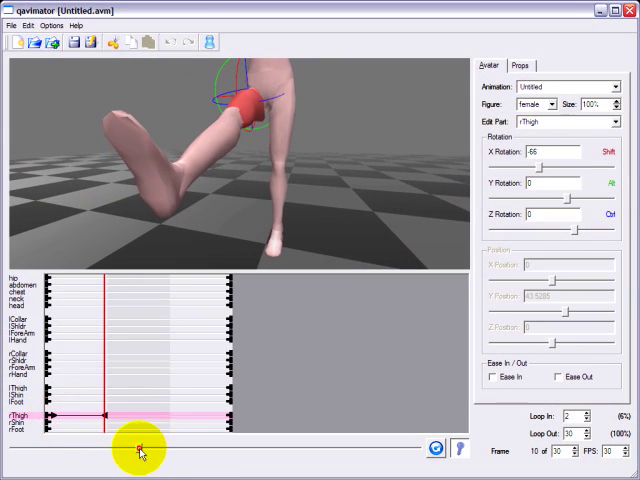
pyautogui.moveTo(140, 448); pyautogui.dragTo(238, 448)
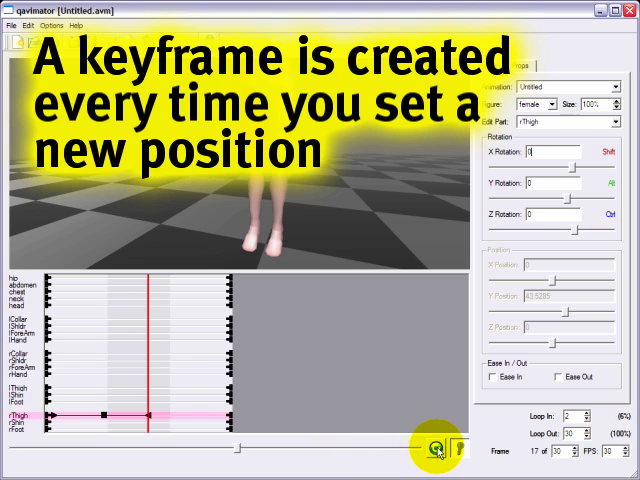
pyautogui.click(438, 448)
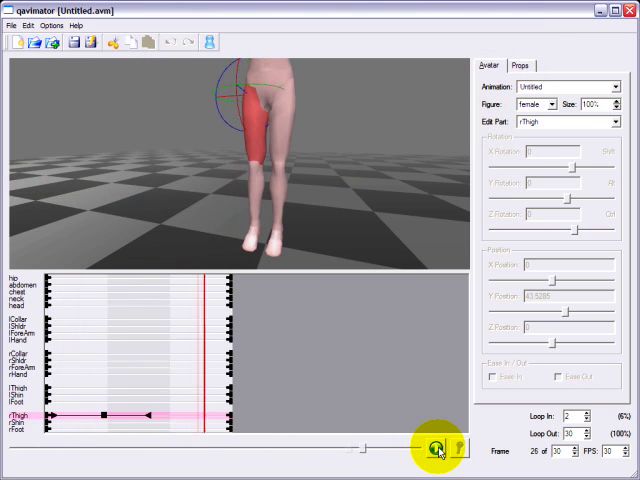
pyautogui.click(436, 448)
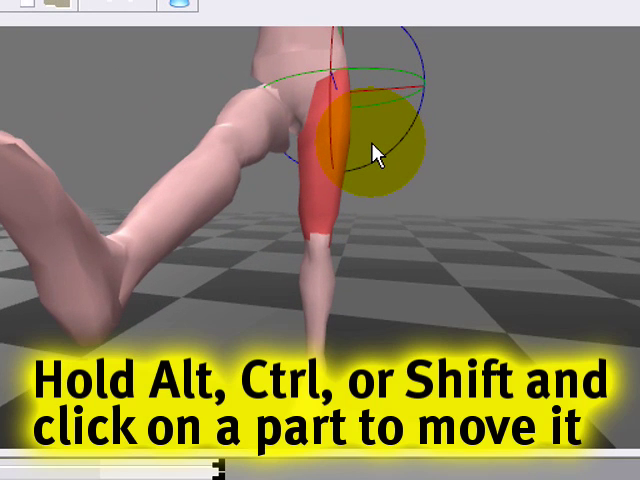
# Rotate the left thigh on the figure and adjust its Y rotation, keyframed at a later frame
pyautogui.moveTo(378, 150); pyautogui.dragTo(424, 120)
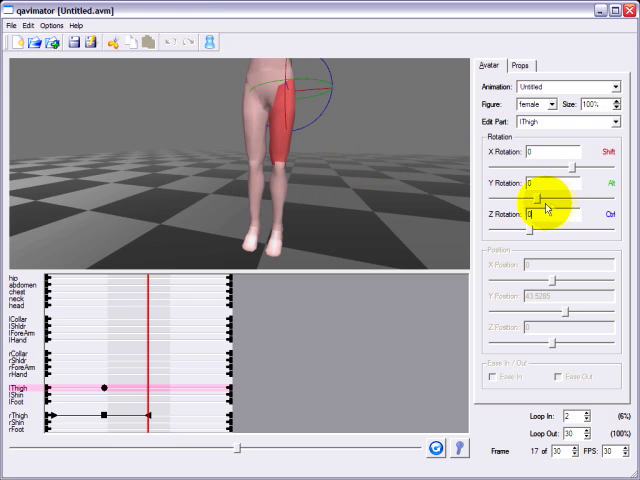
pyautogui.moveTo(544, 196); pyautogui.dragTo(530, 196)
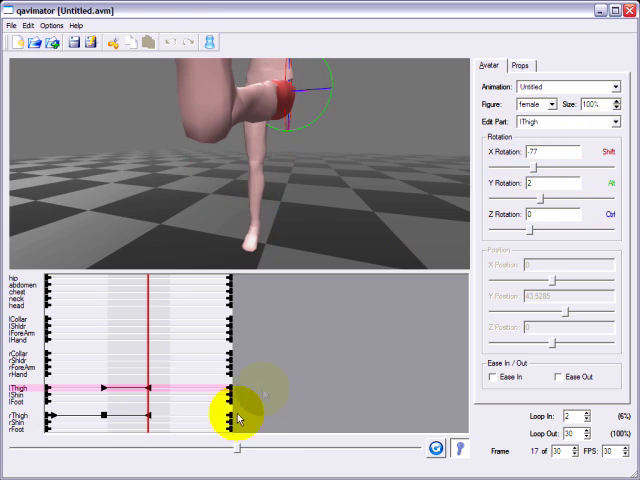
pyautogui.moveTo(240, 420); pyautogui.dragTo(340, 444)
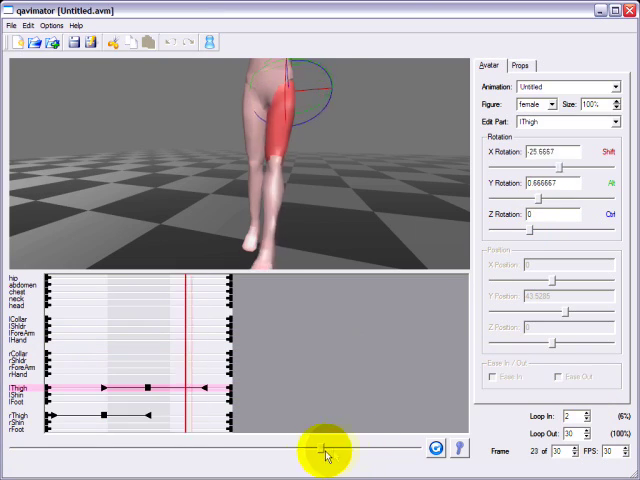
pyautogui.click(496, 448)
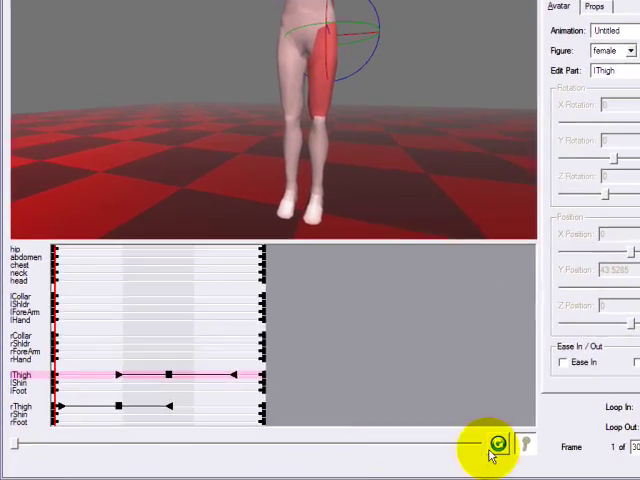
pyautogui.click(496, 442)
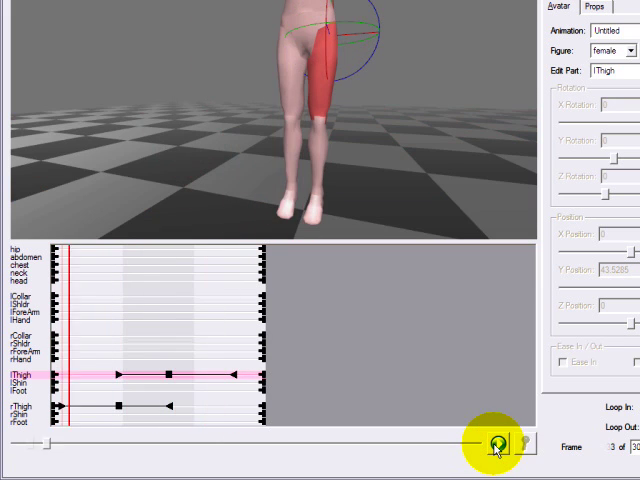
pyautogui.click(496, 446)
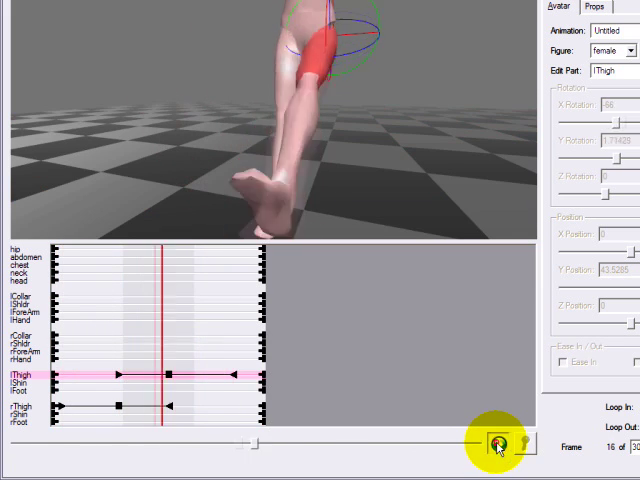
pyautogui.click(496, 444)
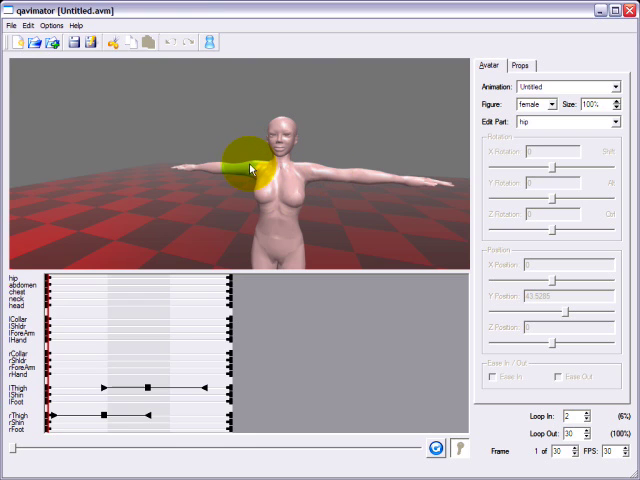
# Give the right shoulder rotation keyframes so the arm swings, then return to the start frame
pyautogui.click(248, 164)
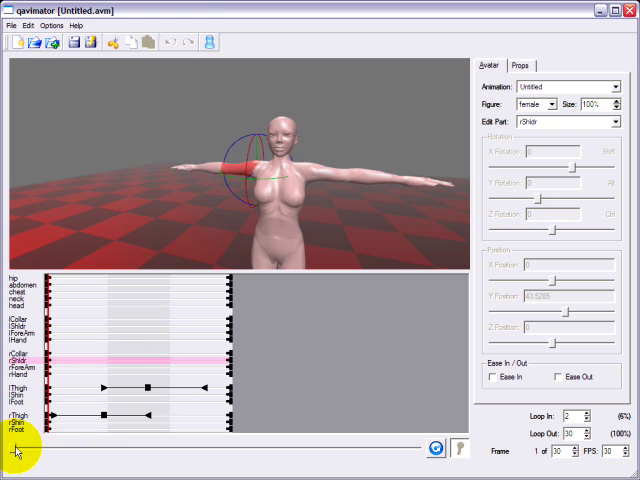
pyautogui.click(172, 452)
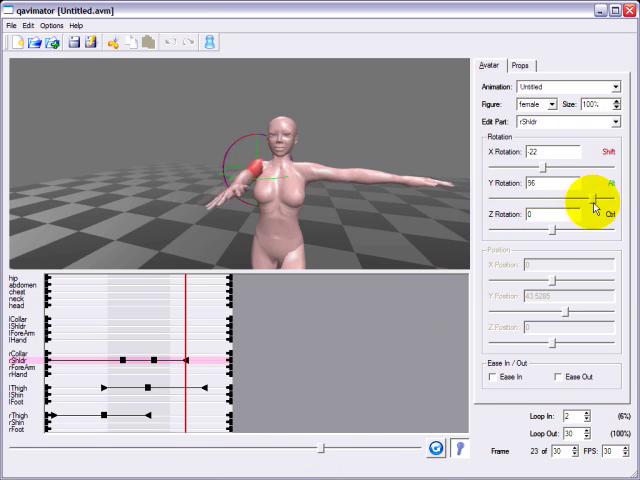
pyautogui.click(360, 446)
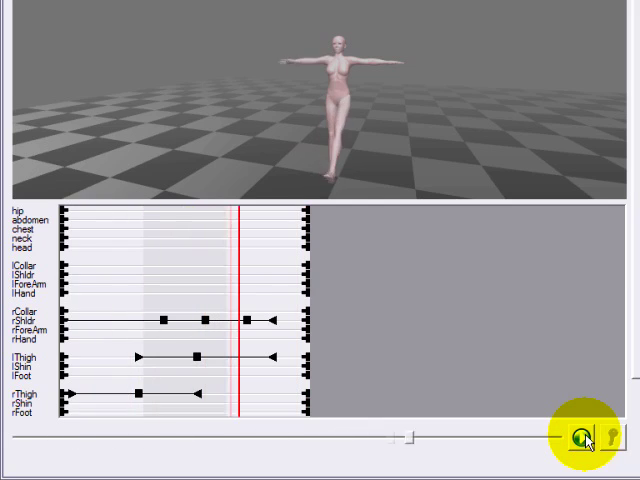
pyautogui.moveTo(404, 436); pyautogui.dragTo(108, 436)
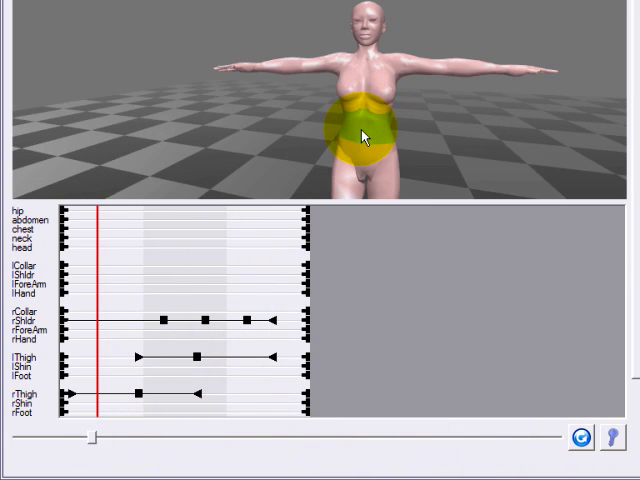
# Keyframe an X rotation on the abdomen at a later frame to twist the torso, and preview it
pyautogui.click(368, 136)
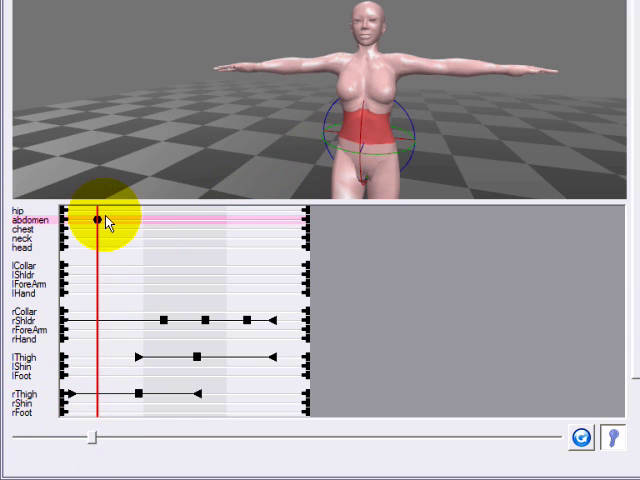
pyautogui.moveTo(96, 434); pyautogui.dragTo(222, 434)
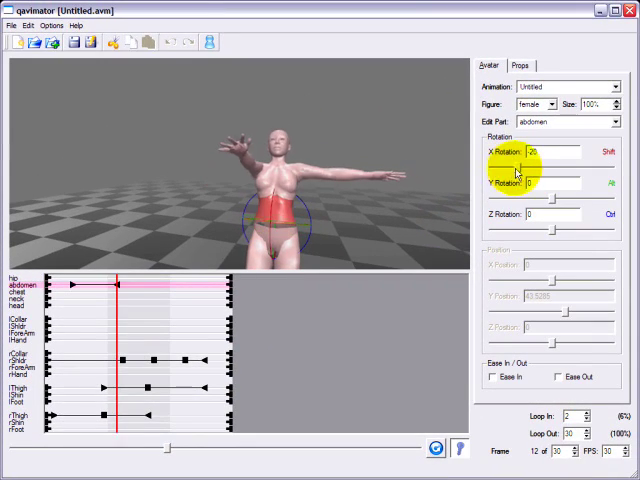
pyautogui.click(176, 448)
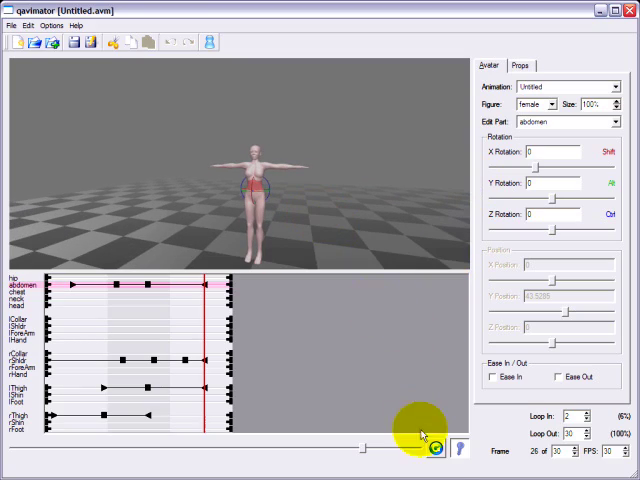
pyautogui.click(436, 448)
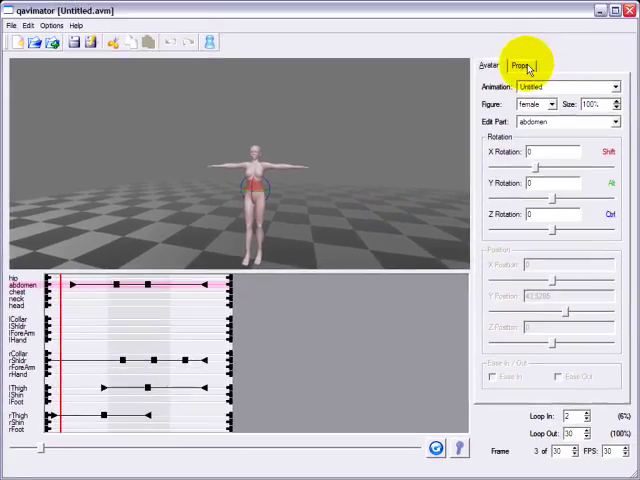
# Show the Props settings with the box, sphere, cone and torus prop buttons
pyautogui.click(520, 64)
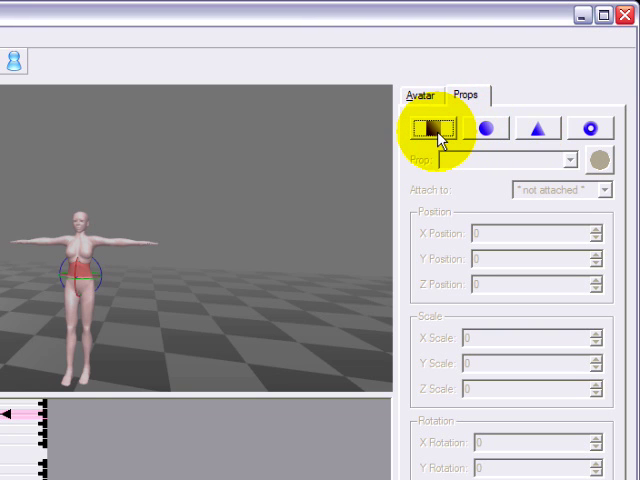
pyautogui.moveTo(436, 128)
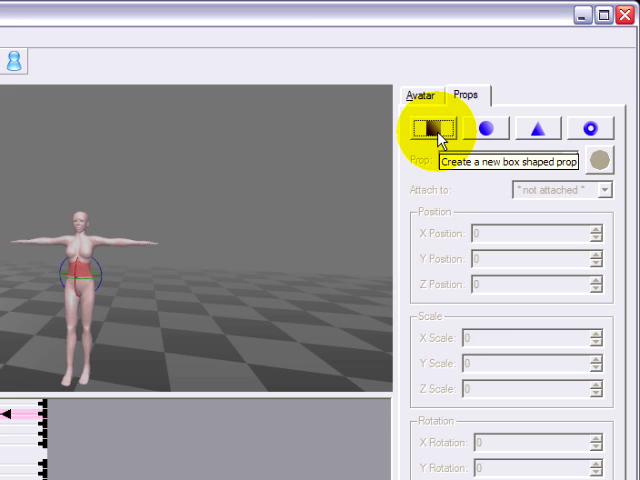
pyautogui.click(432, 128)
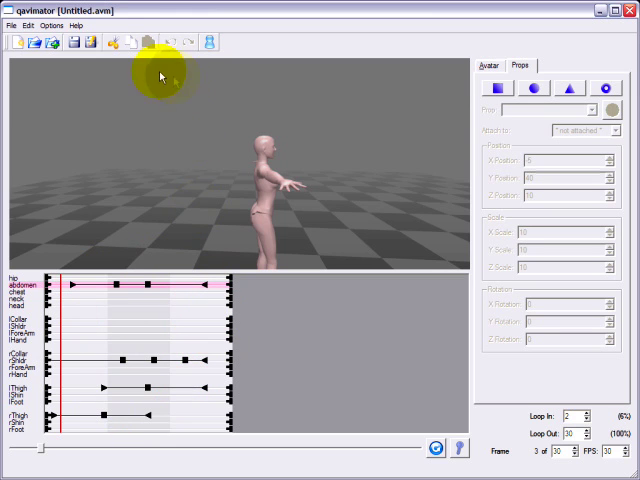
# Run Edit > Optimize BVH and check the arm and torso pose at a middle frame
pyautogui.click(28, 24)
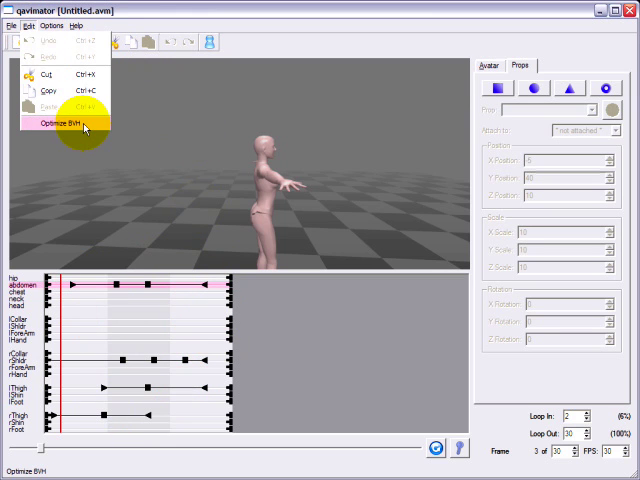
pyautogui.click(62, 122)
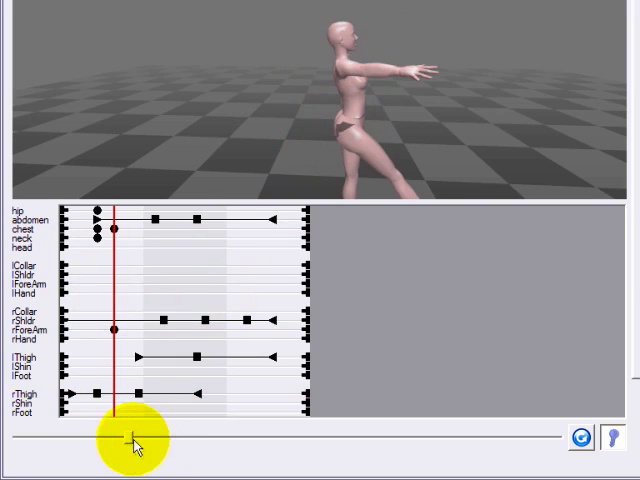
pyautogui.click(296, 150)
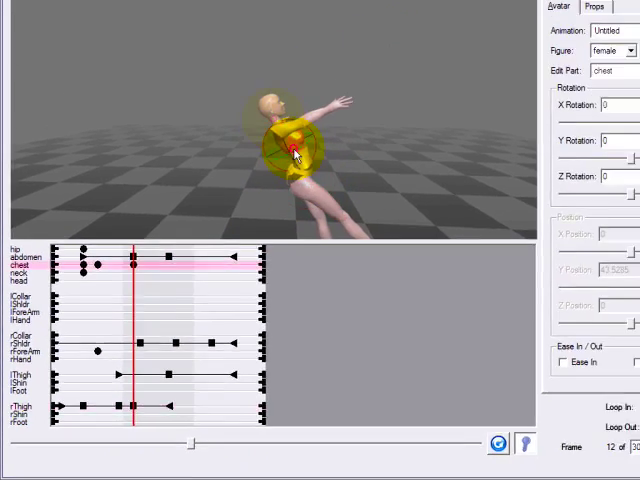
pyautogui.click(32, 24)
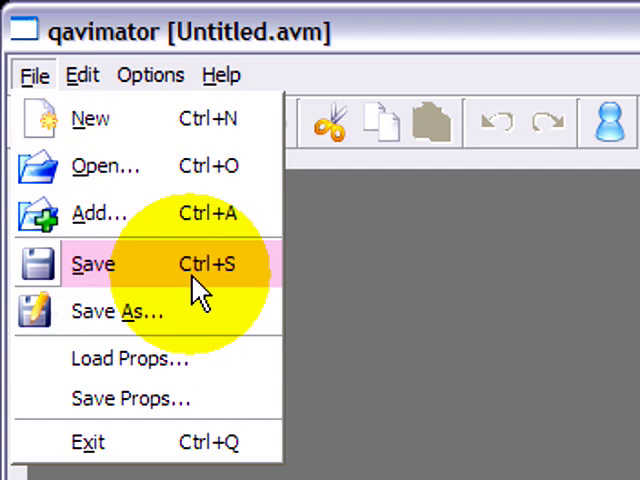
pyautogui.moveTo(178, 284)
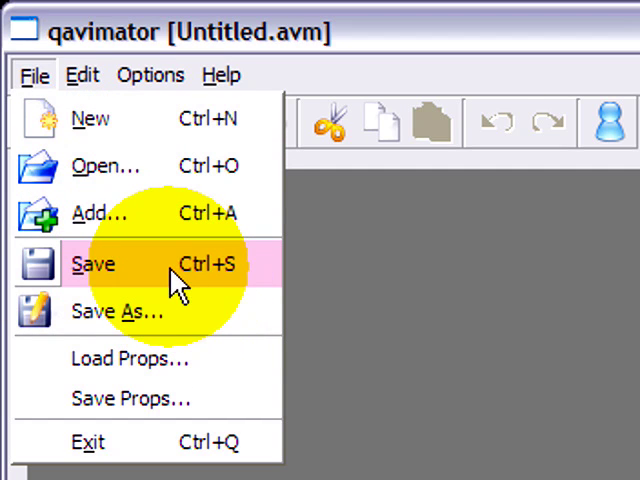
# Save the animation as crazywalk.bvh in the OUTPUT folder
pyautogui.click(92, 264)
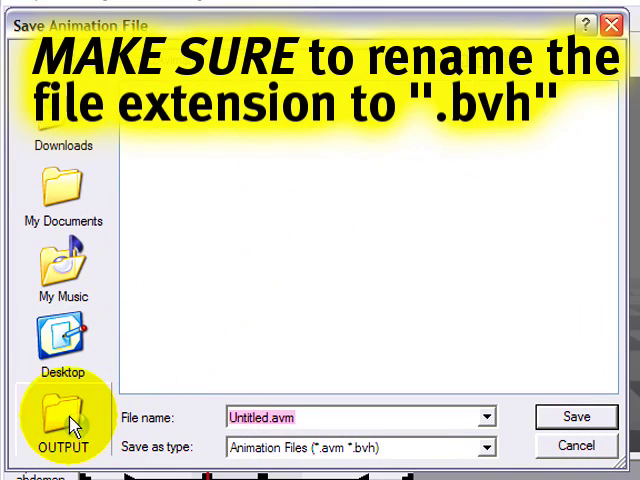
pyautogui.click(66, 410)
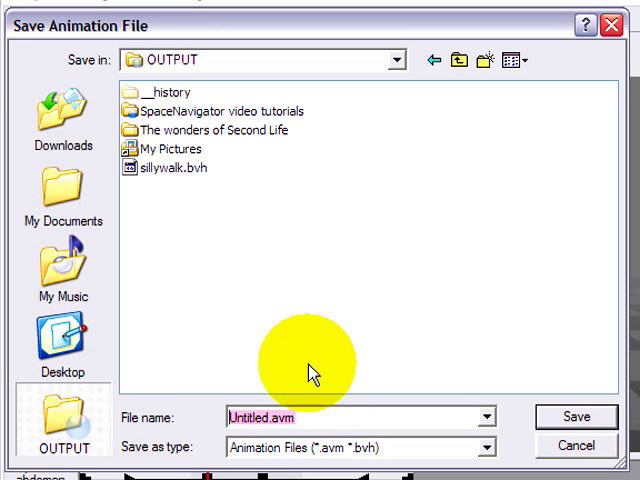
pyautogui.write('crazyw')
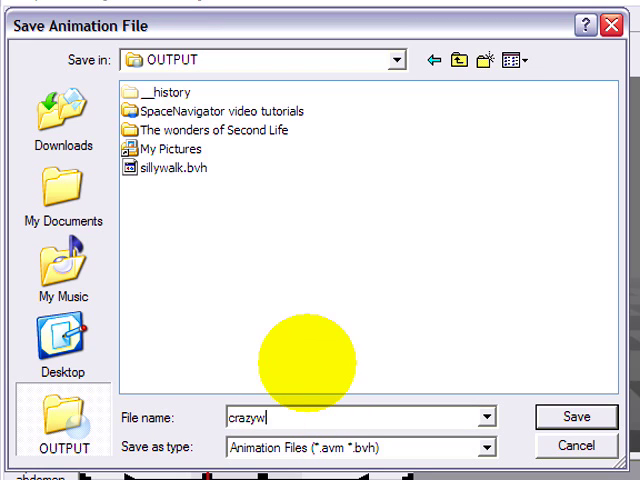
pyautogui.write('alk.bvh')
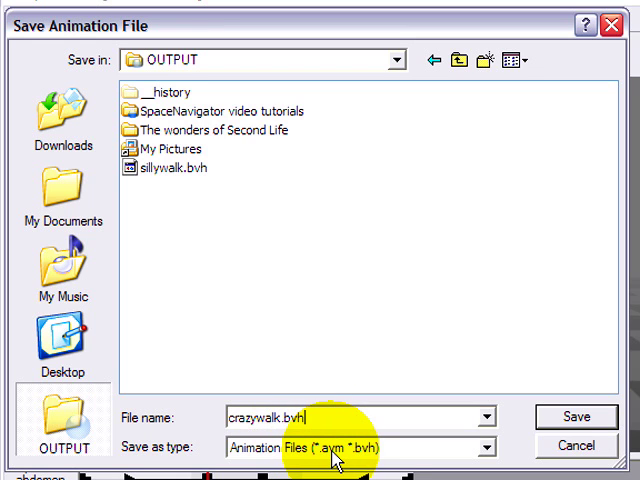
pyautogui.moveTo(210, 208)
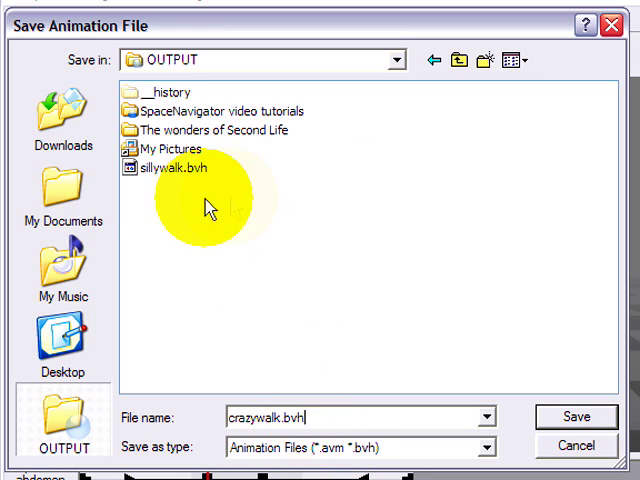
pyautogui.moveTo(420, 372)
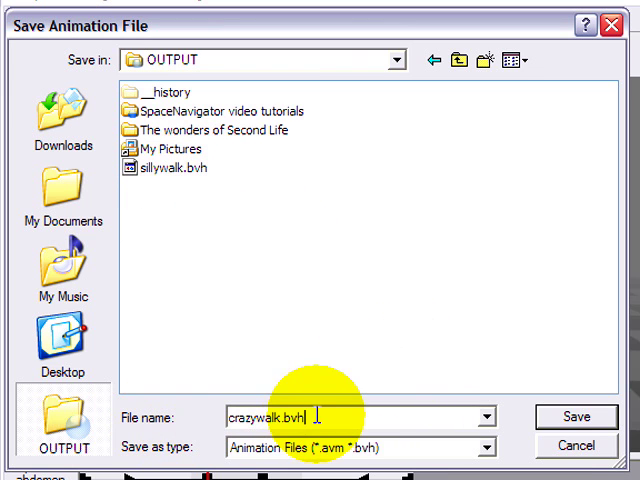
pyautogui.click(576, 416)
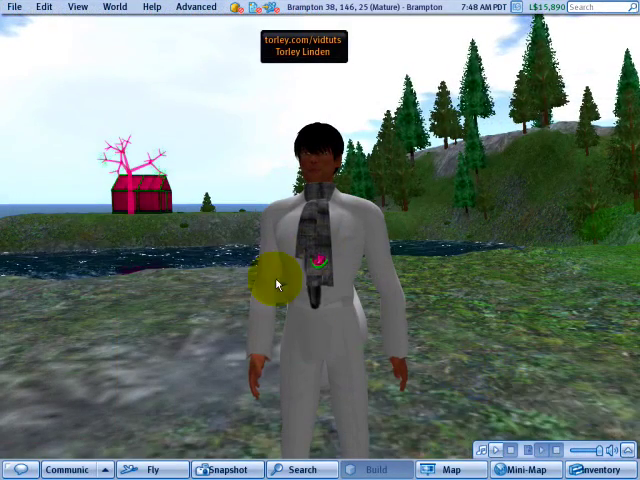
pyautogui.moveTo(36, 50)
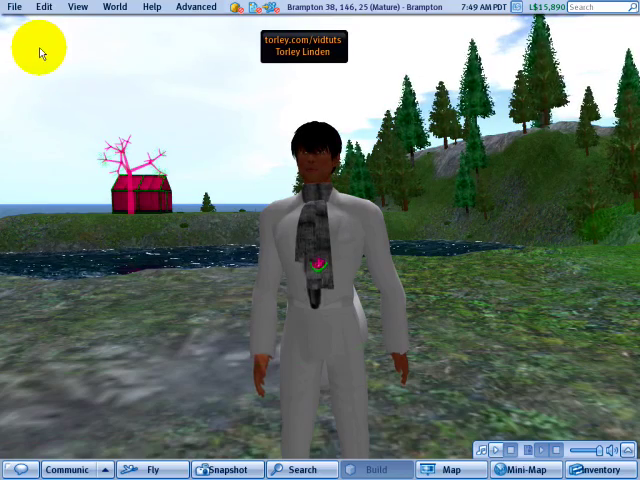
# Start an animation upload and choose crazywalk.bvh from the OUTPUT folder
pyautogui.click(14, 8)
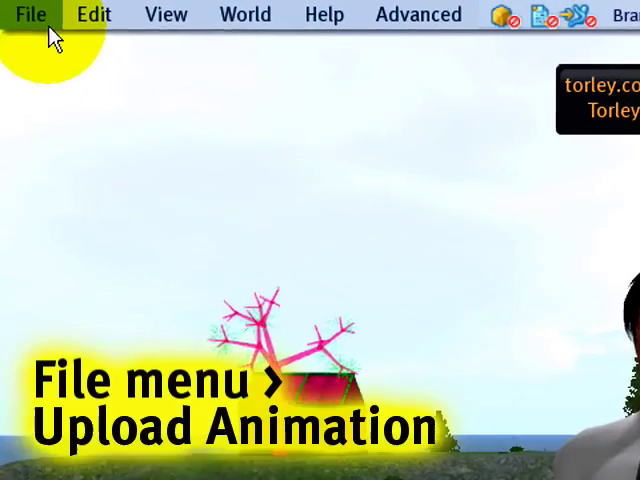
pyautogui.click(32, 14)
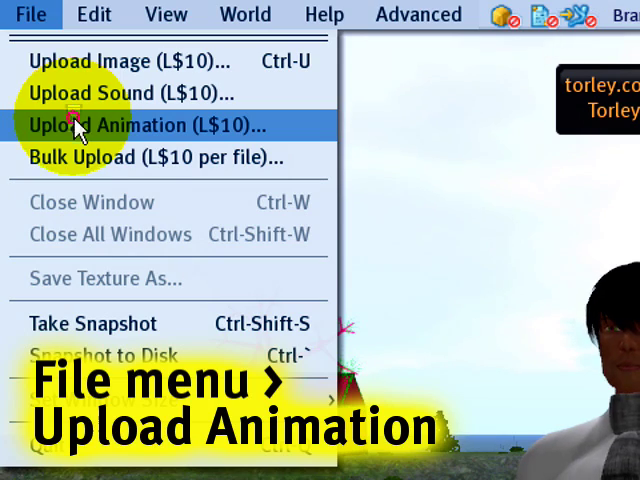
pyautogui.click(132, 126)
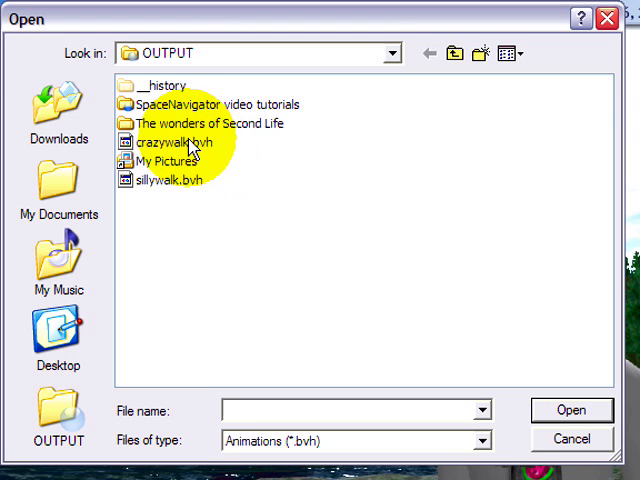
pyautogui.click(172, 142)
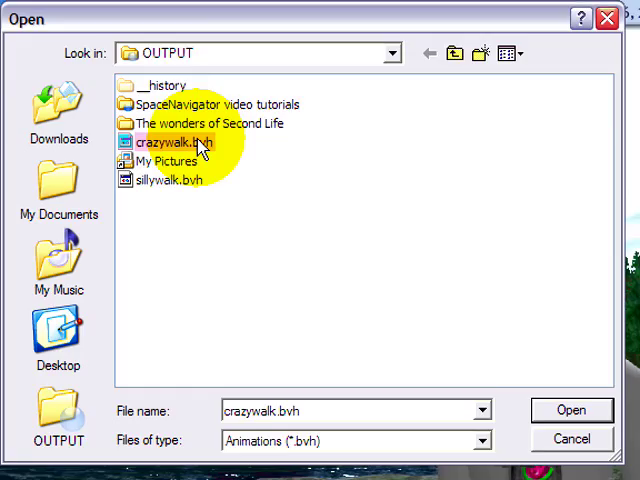
pyautogui.click(572, 410)
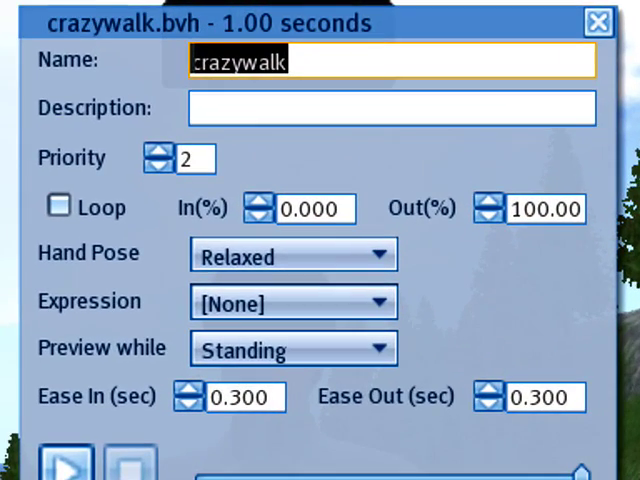
pyautogui.moveTo(130, 284)
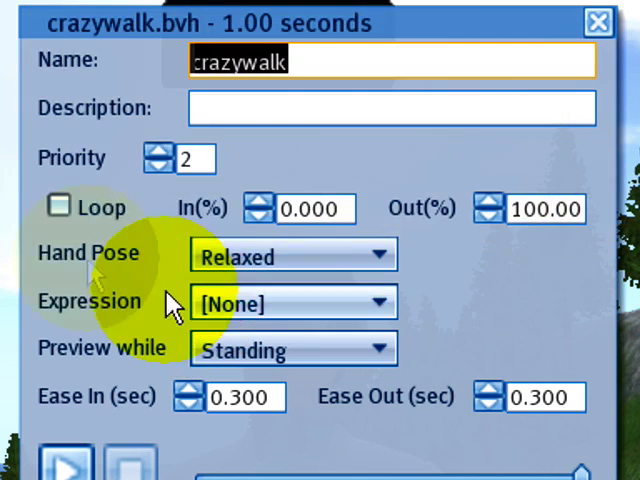
pyautogui.moveTo(248, 270)
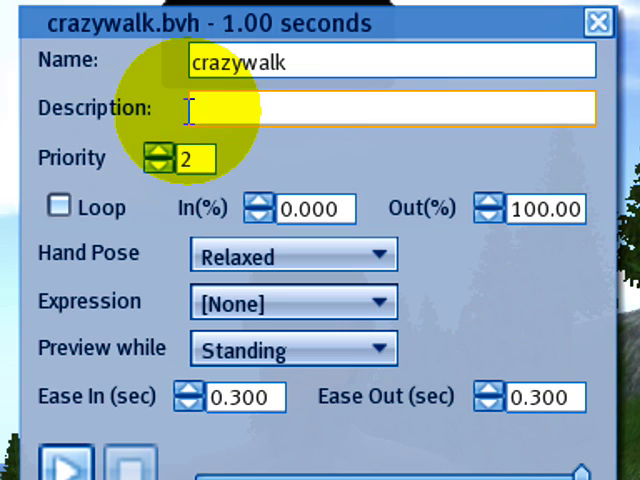
pyautogui.moveTo(150, 164)
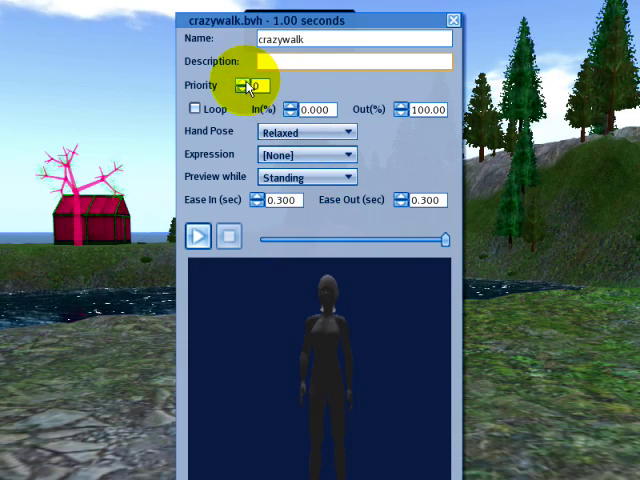
# Raise the crazywalk upload priority from 2 toward 4
pyautogui.click(244, 84)
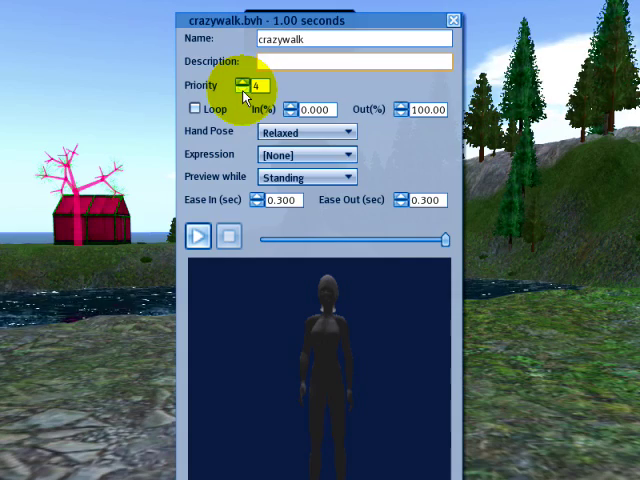
pyautogui.moveTo(420, 390)
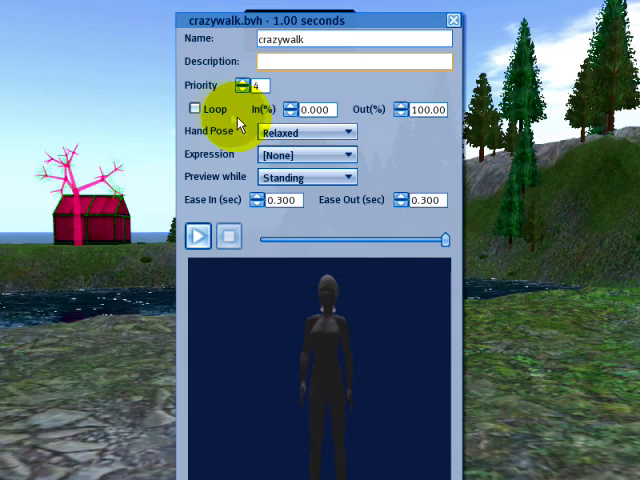
# Enable Loop and preview the animation with In/Out loop points tried at 75 percent
pyautogui.click(196, 108)
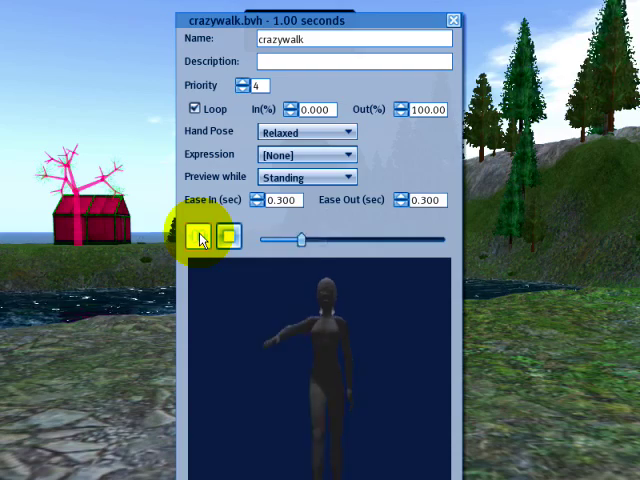
pyautogui.click(200, 236)
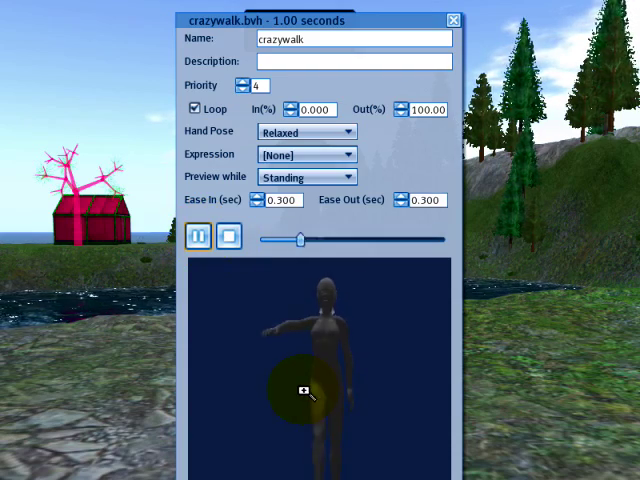
pyautogui.click(196, 108)
pyautogui.write('75')
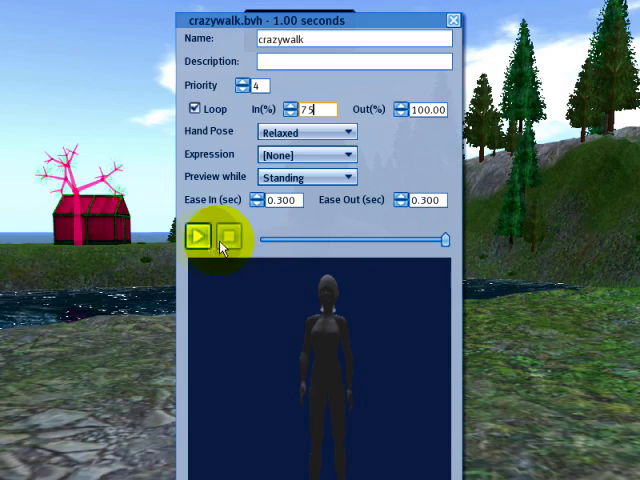
pyautogui.click(198, 238)
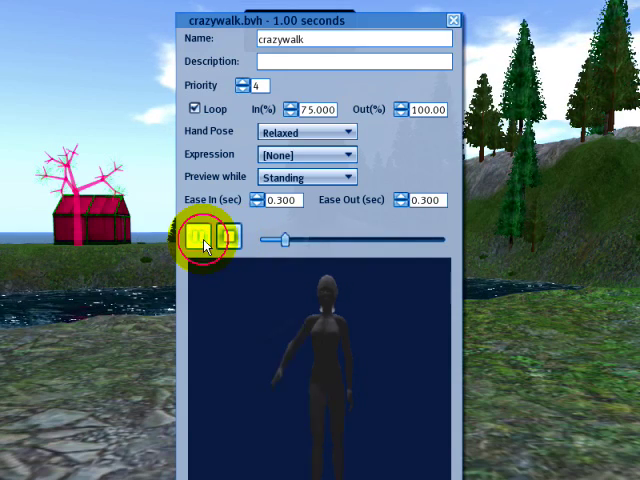
pyautogui.click(200, 236)
pyautogui.write('75')
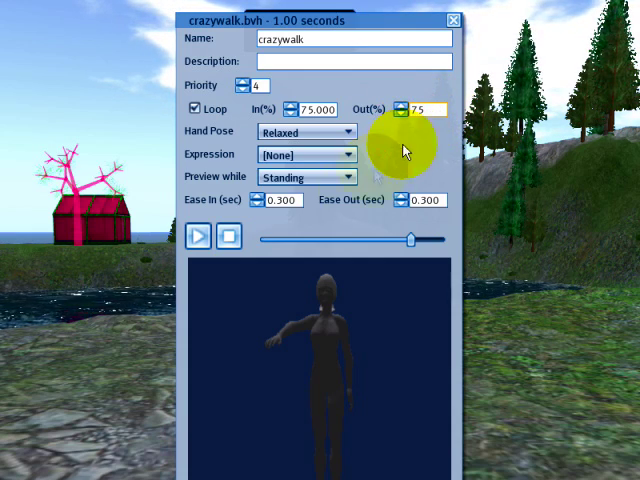
pyautogui.moveTo(238, 180)
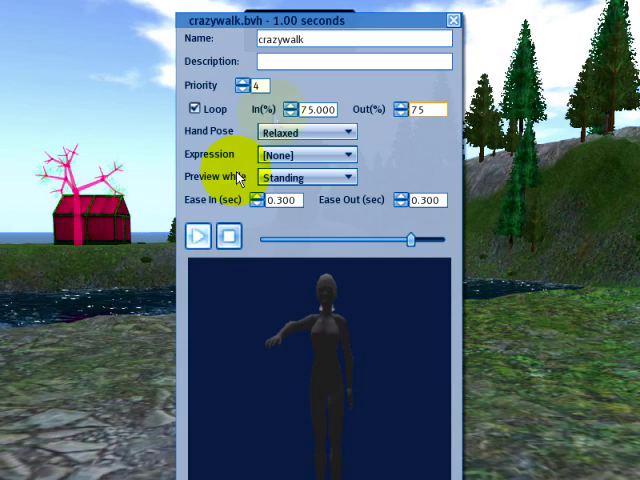
pyautogui.click(200, 236)
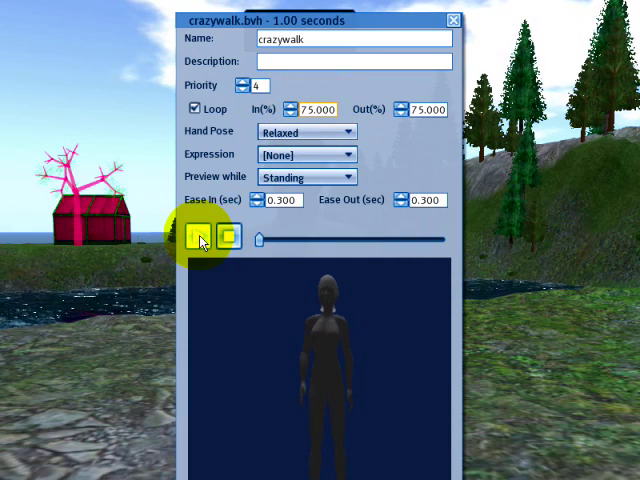
pyautogui.click(200, 236)
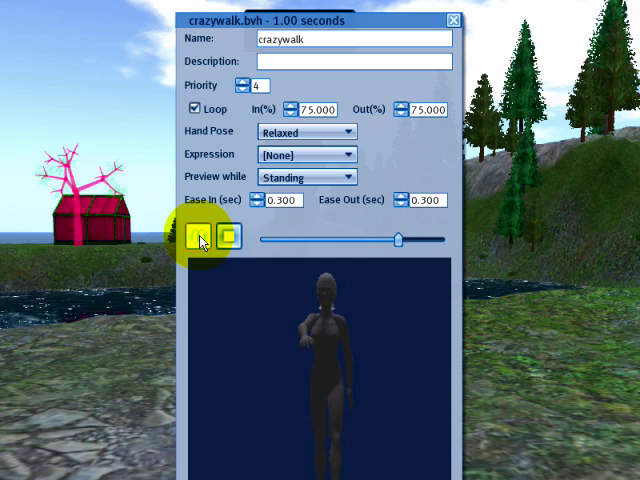
pyautogui.click(200, 236)
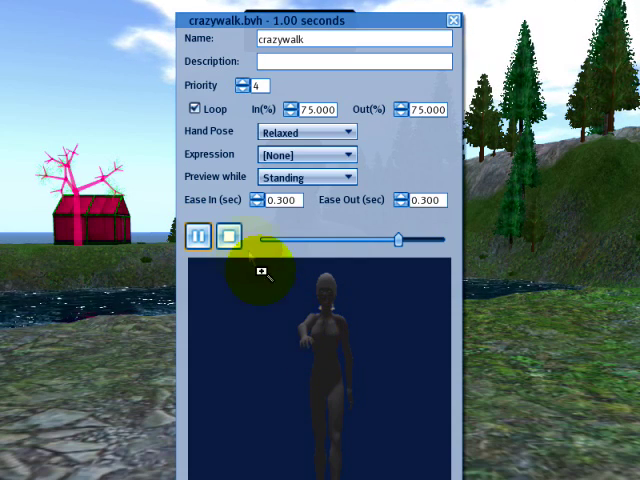
# Restore the loop to 0–100 percent and preview it while Walking
pyautogui.click(228, 236)
pyautogui.write('0.000')
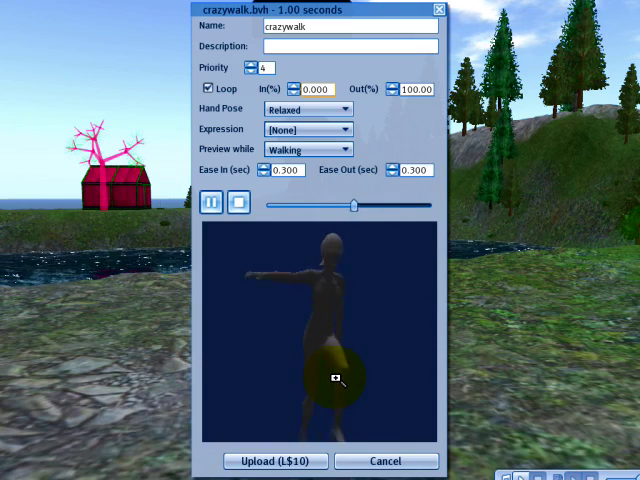
pyautogui.click(290, 108)
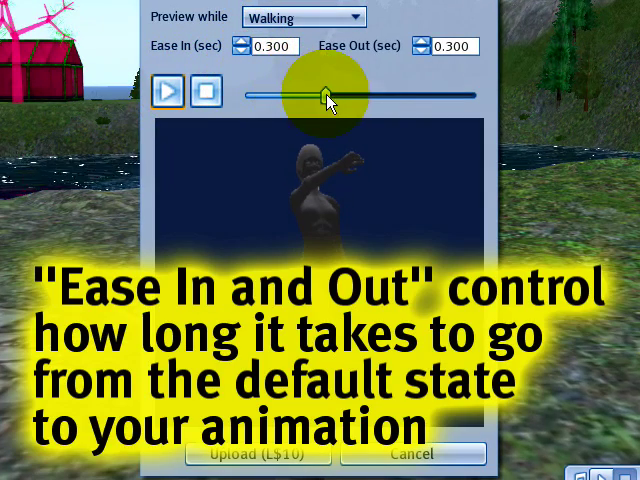
# Scrub the preview back to the start, set Ease In to 1.000 and preview it
pyautogui.moveTo(330, 96); pyautogui.dragTo(244, 96)
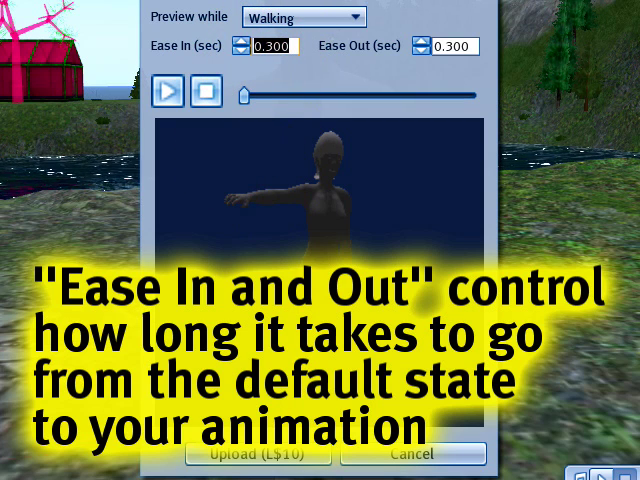
pyautogui.click(204, 92)
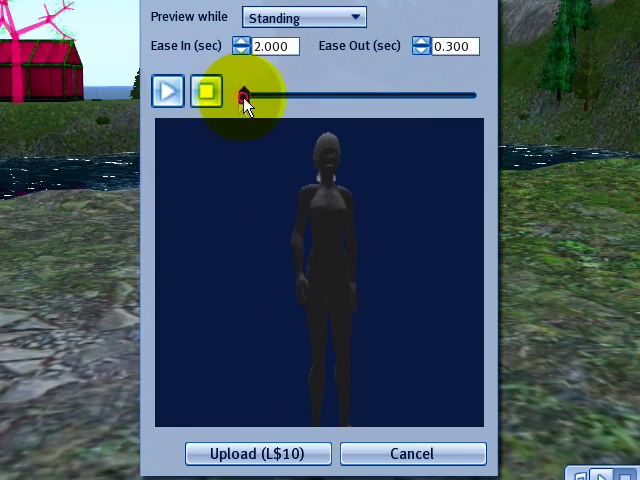
pyautogui.click(168, 92)
pyautogui.write('0')
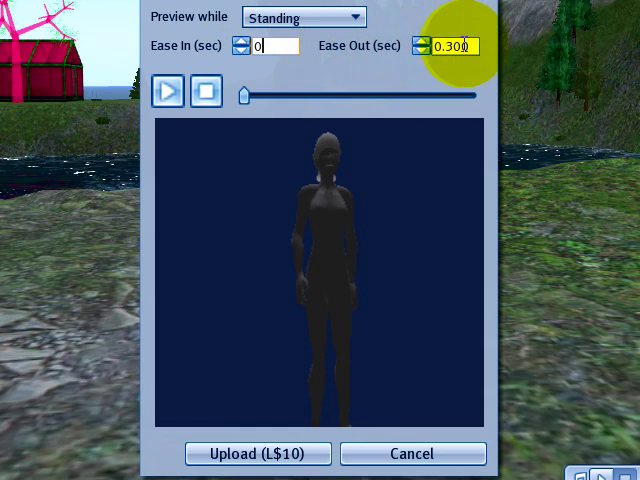
pyautogui.click(168, 92)
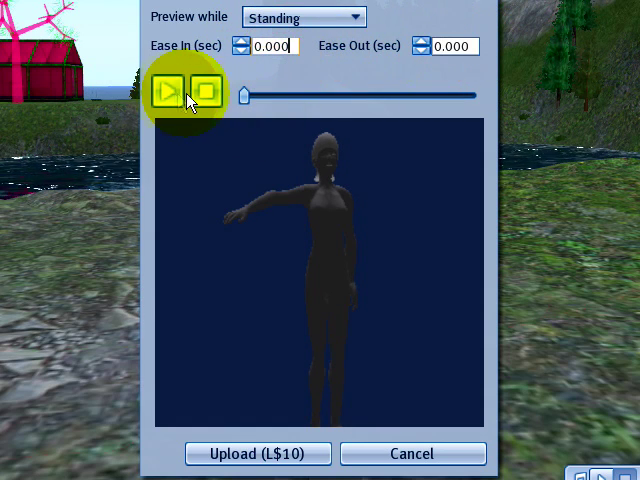
pyautogui.click(170, 92)
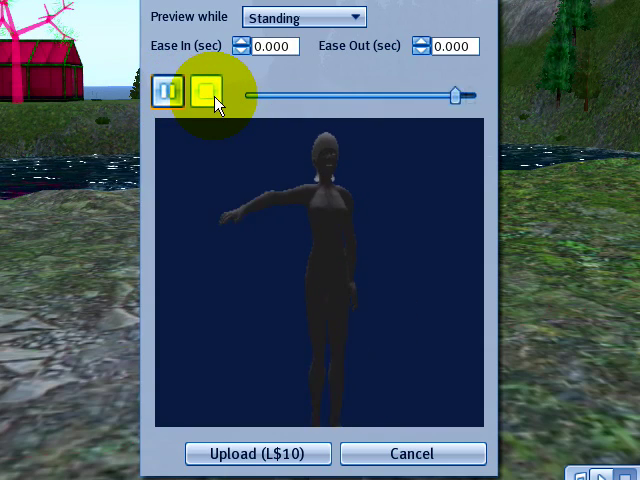
# Set Ease Out to 1.000 seconds and preview the animation again, then stop it
pyautogui.click(168, 92)
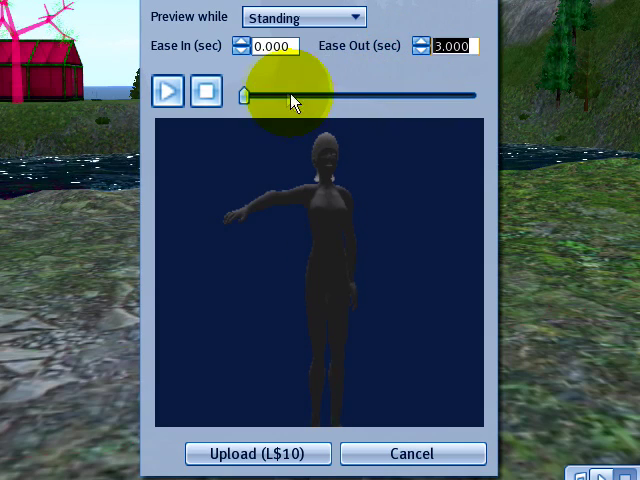
pyautogui.click(168, 92)
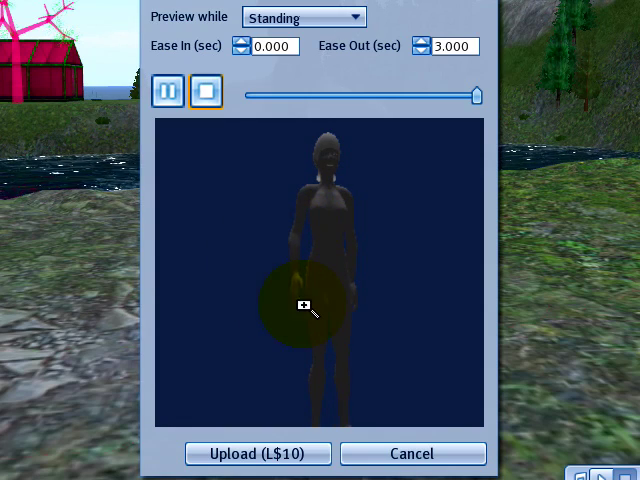
pyautogui.click(168, 92)
pyautogui.write('1.000')
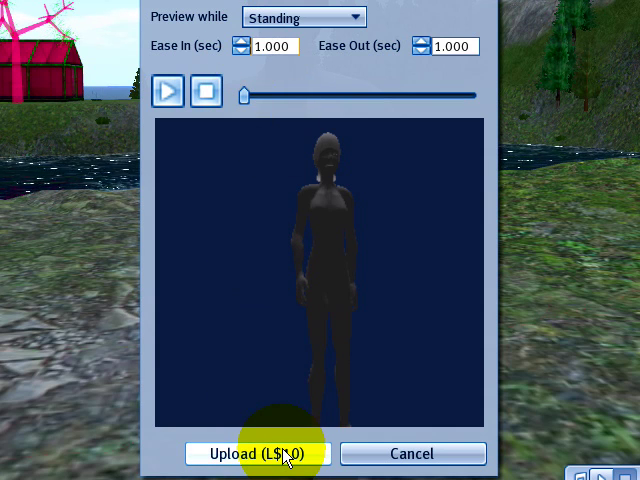
# Upload crazywalk for L$10 and dismiss the payment notice
pyautogui.click(256, 452)
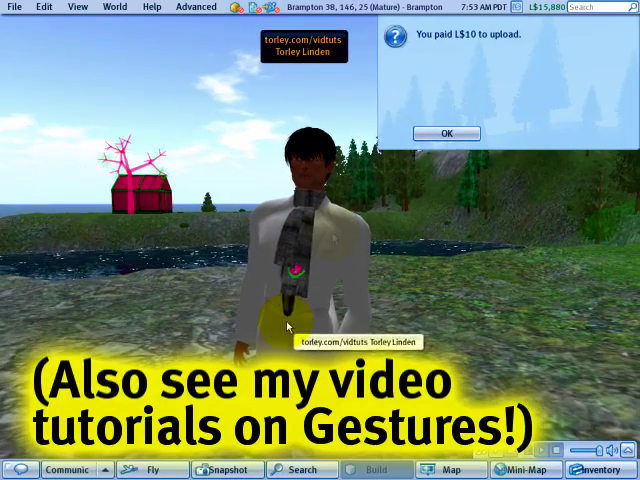
pyautogui.click(444, 132)
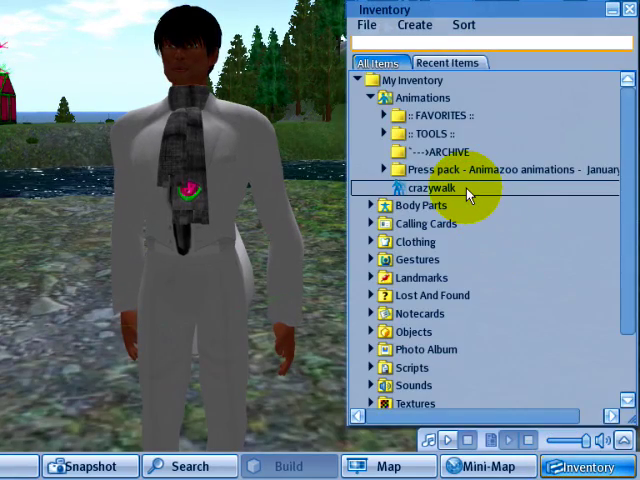
# Play crazywalk in world from its inventory entry, then stop it
pyautogui.rightClick(422, 188)
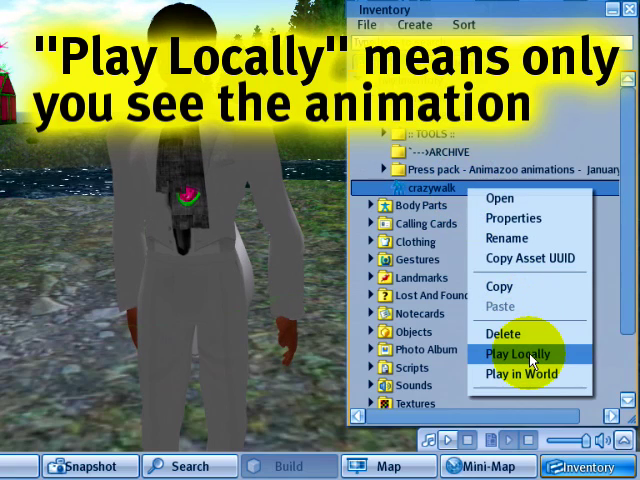
pyautogui.moveTo(524, 372)
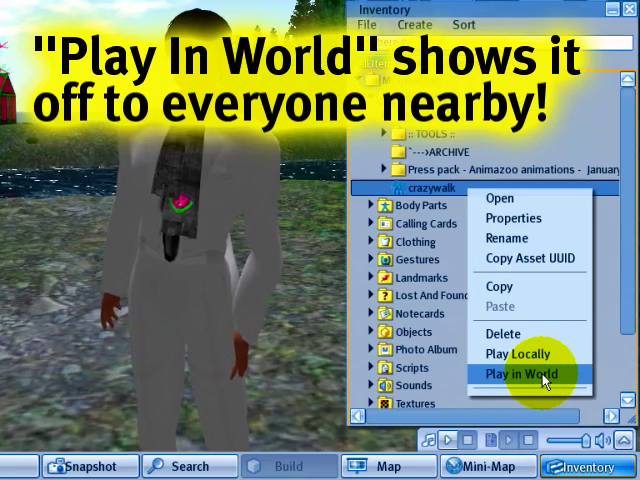
pyautogui.click(516, 374)
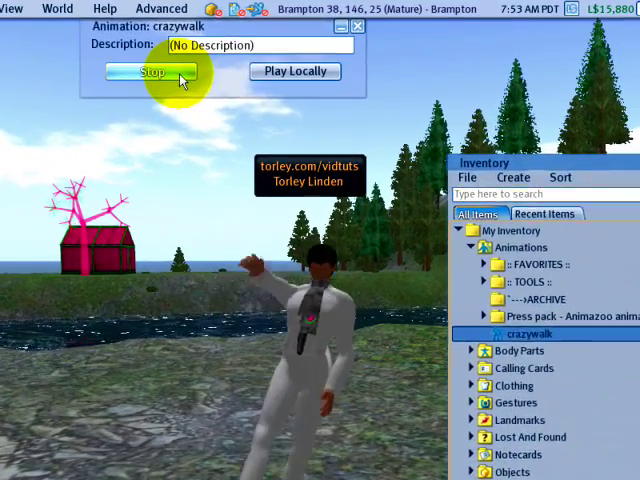
pyautogui.click(150, 72)
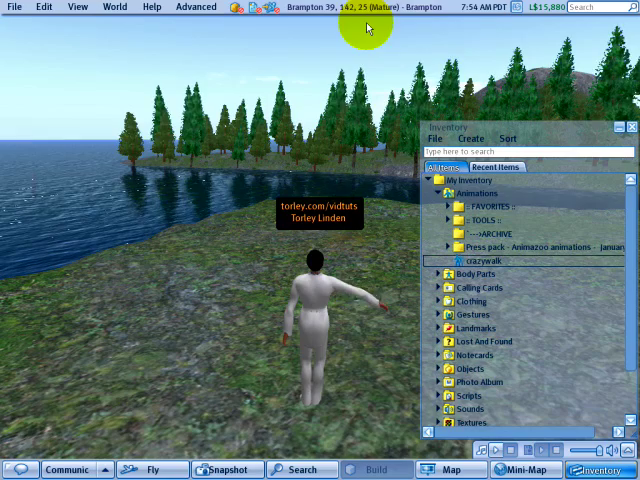
# Upload a second crazywalk.bvh copy with priority lowered to 0
pyautogui.click(12, 8)
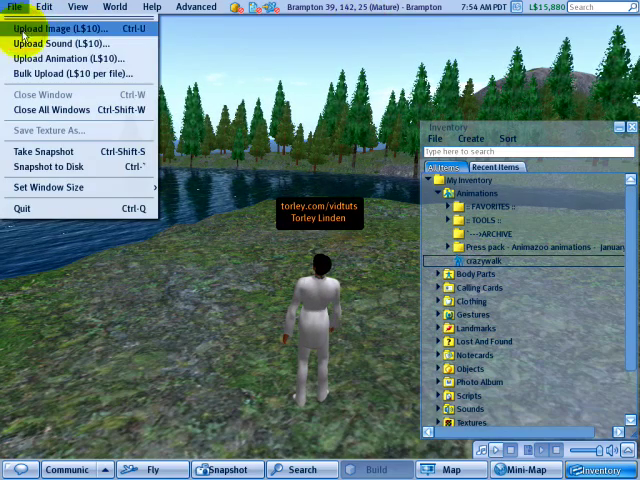
pyautogui.click(64, 58)
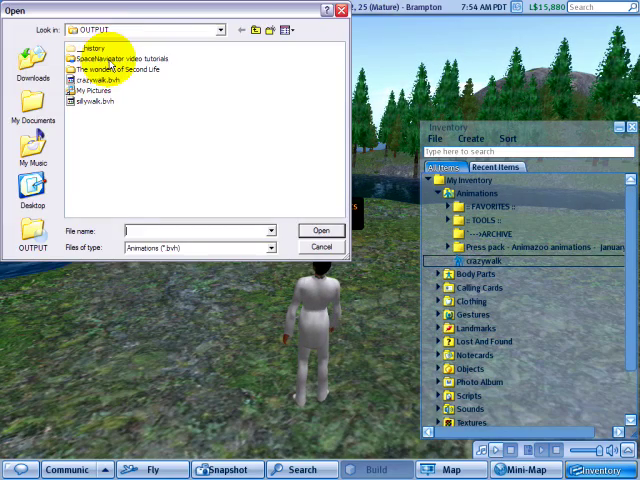
pyautogui.click(320, 232)
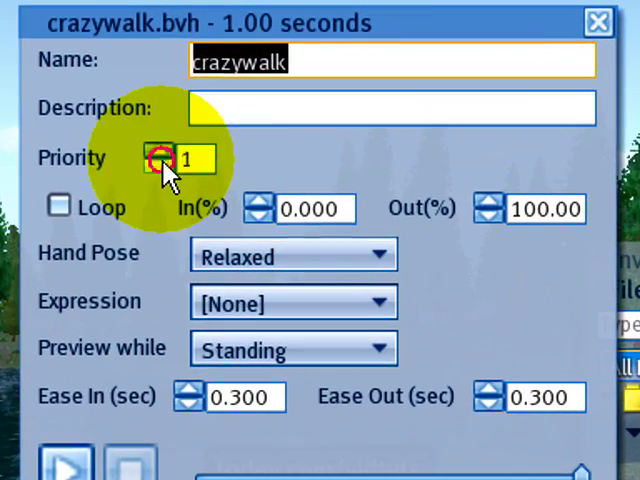
pyautogui.click(150, 168)
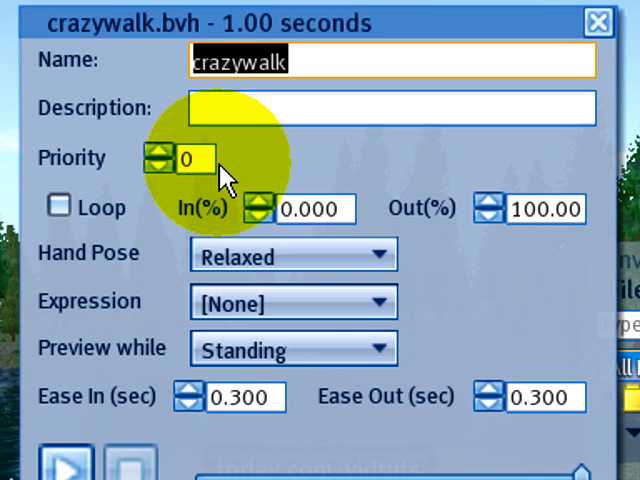
pyautogui.click(60, 208)
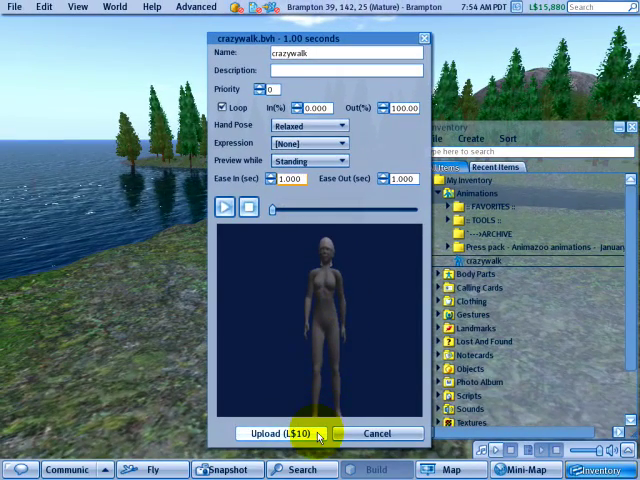
pyautogui.click(282, 432)
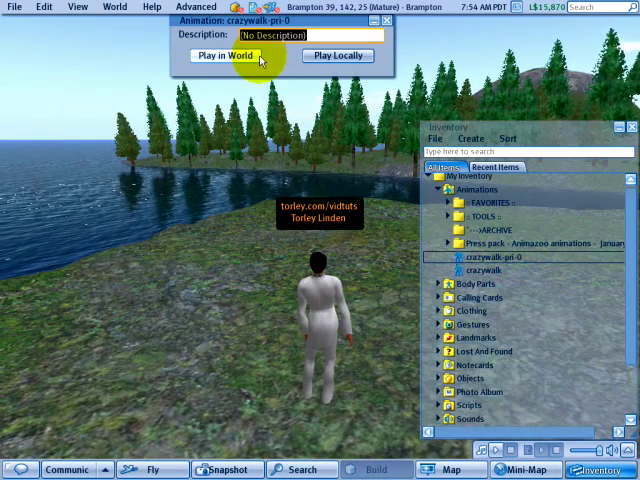
# Play the priority 0 crazywalk in world, stop it, and play it again
pyautogui.click(228, 56)
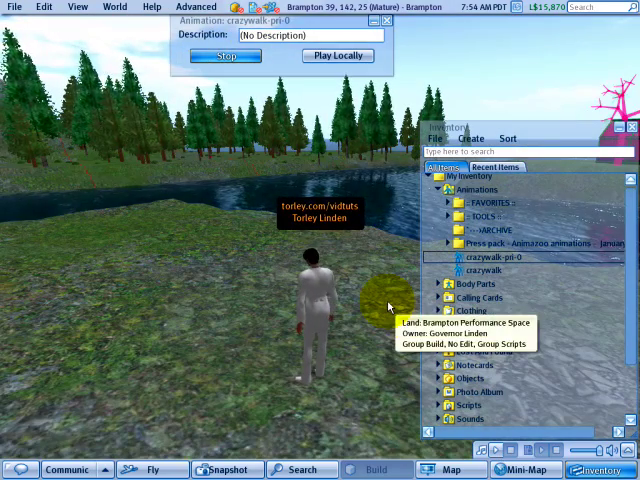
pyautogui.click(224, 56)
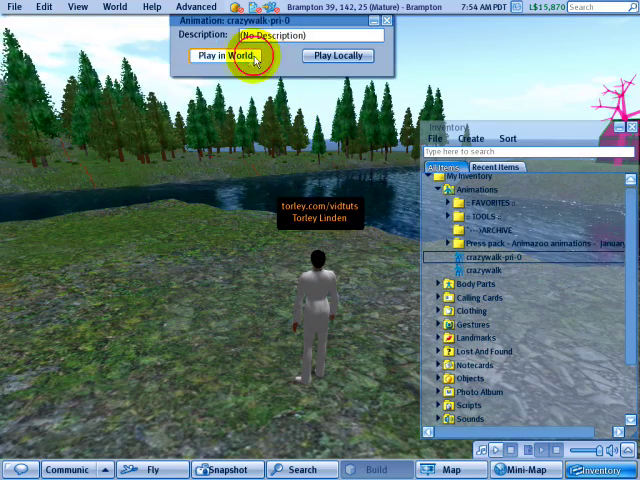
pyautogui.click(226, 56)
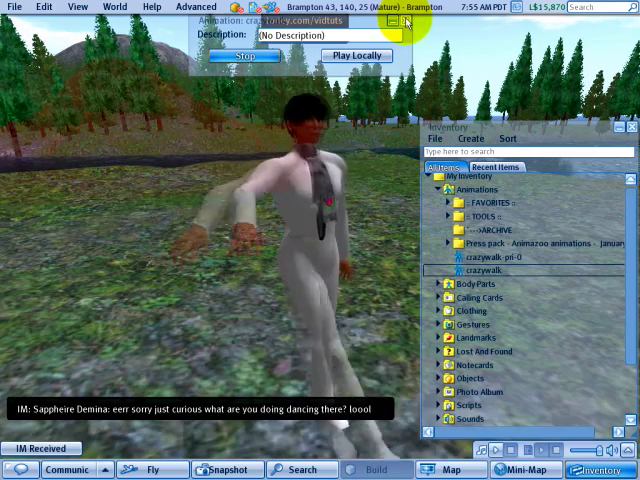
# Reply to the received IM that a video tutorial is being made, then send greetings
pyautogui.click(392, 20)
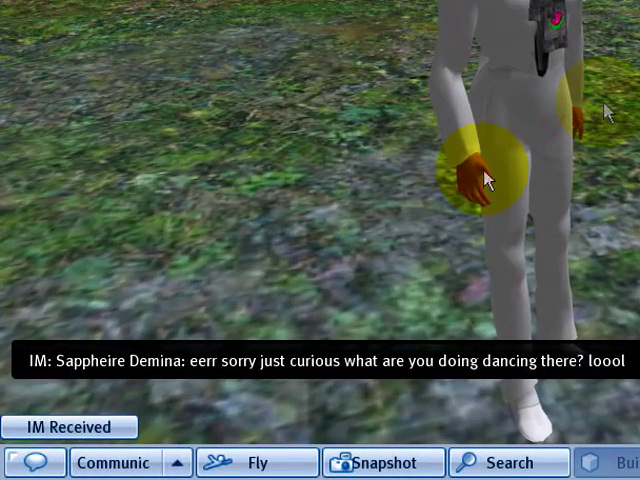
pyautogui.click(68, 428)
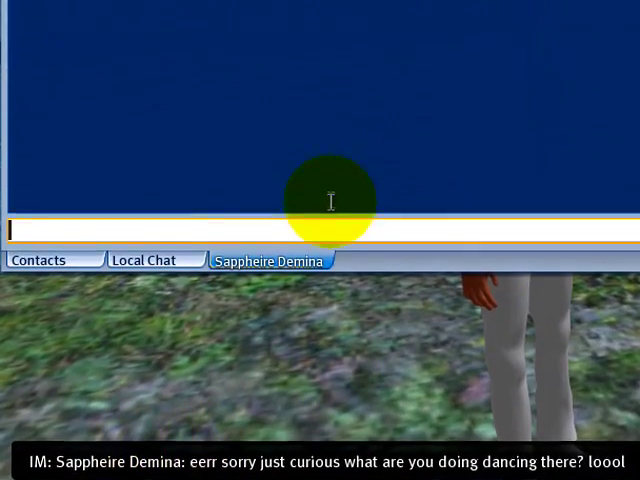
pyautogui.write("I'm making a v")
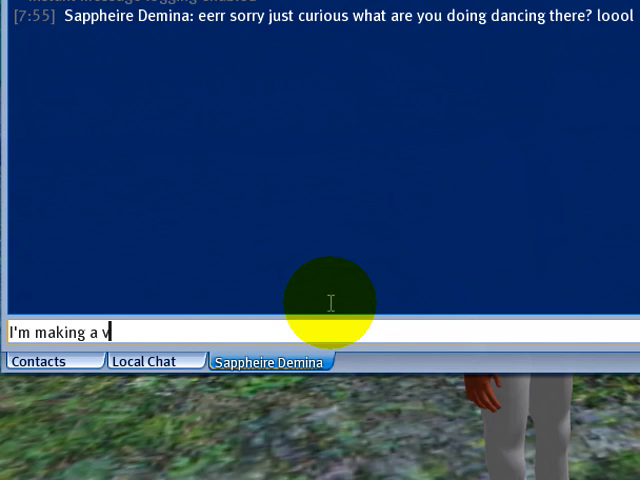
pyautogui.press('Return')
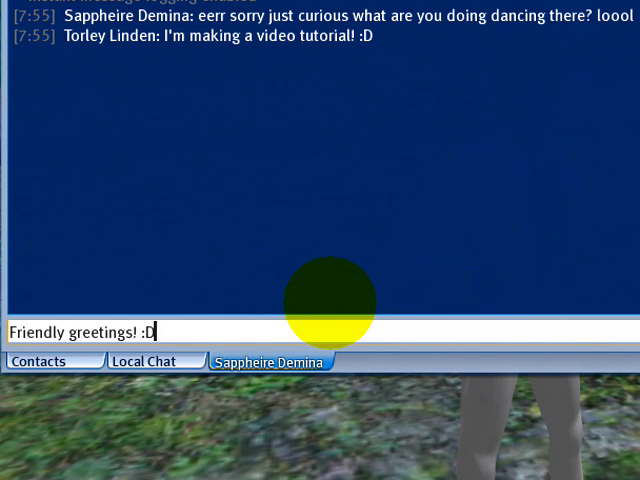
pyautogui.press('Return')
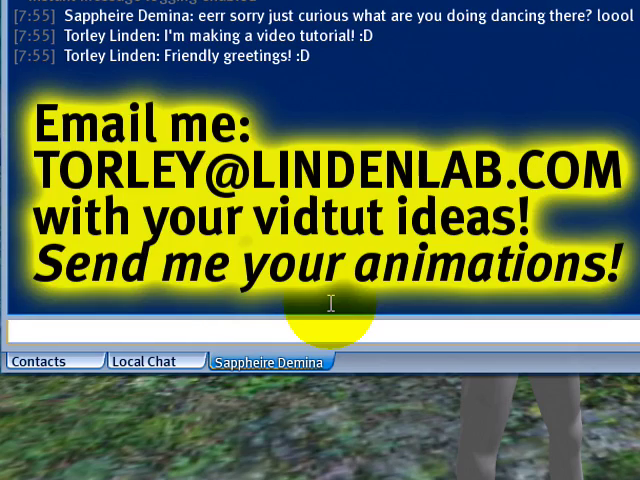